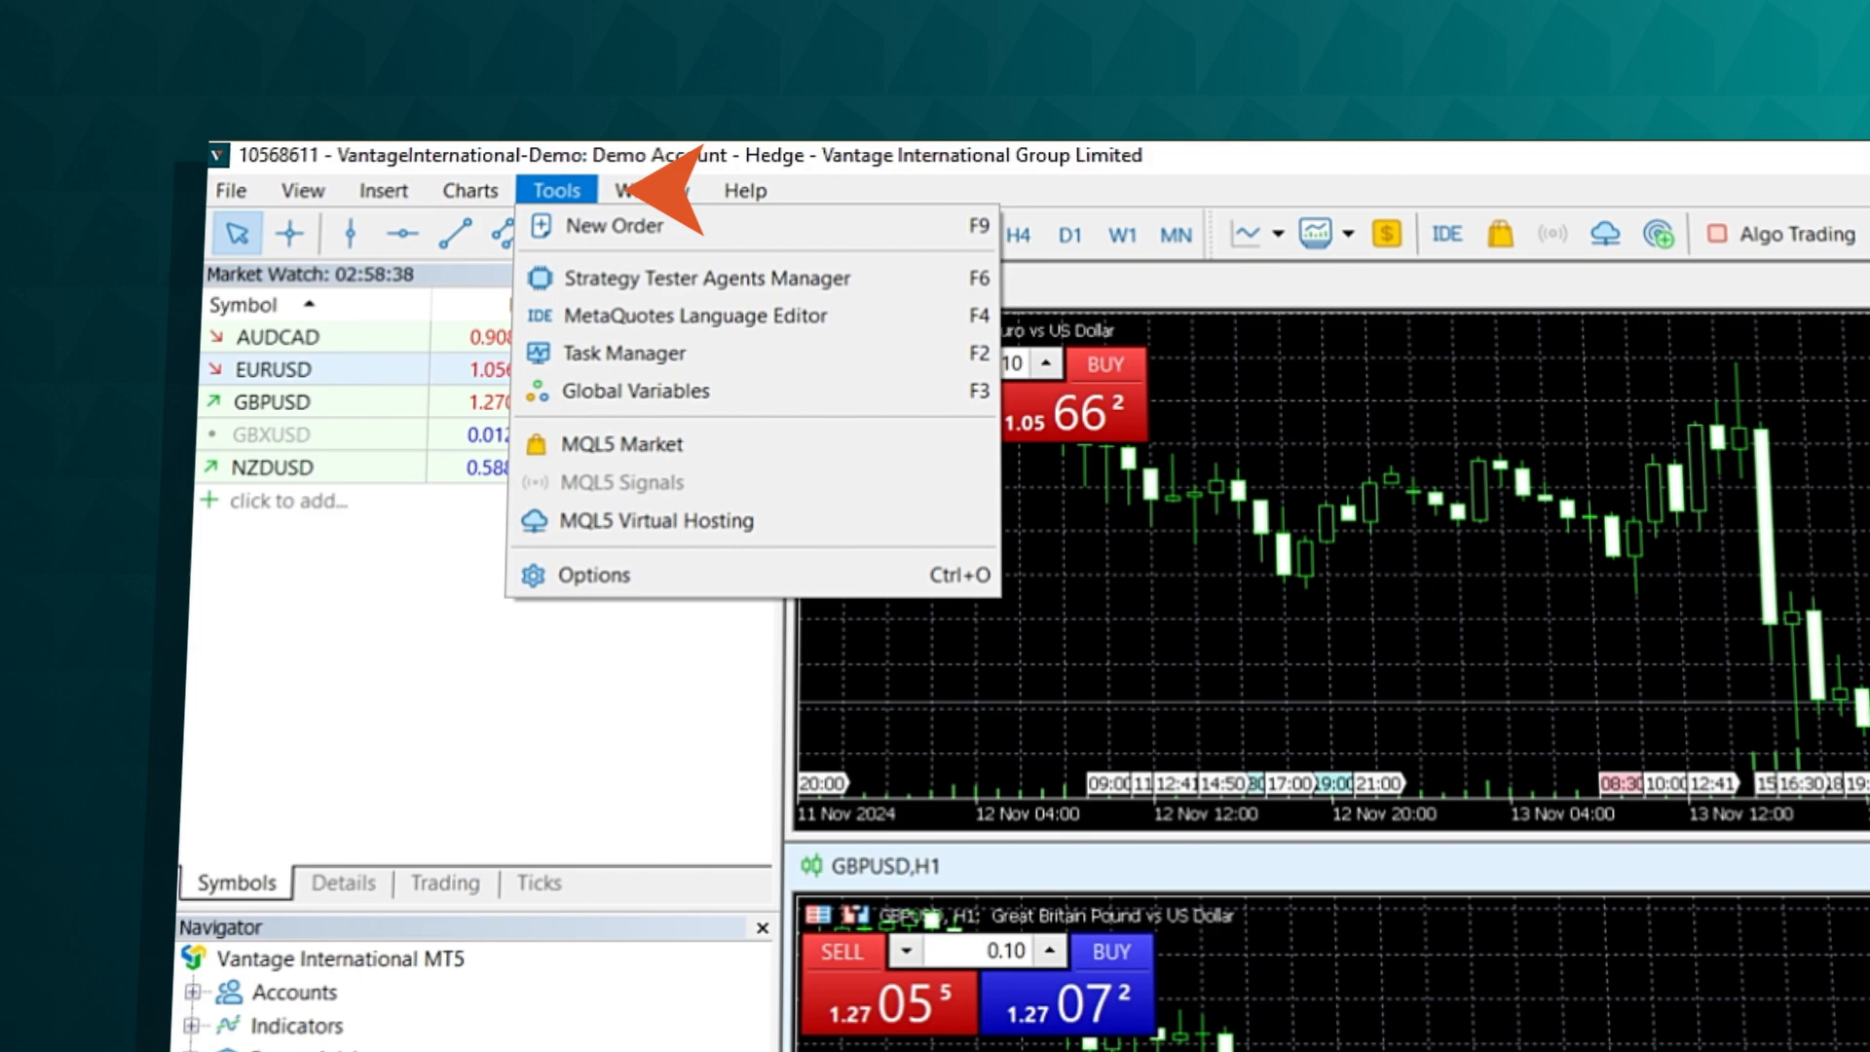
mouse_move(594, 573)
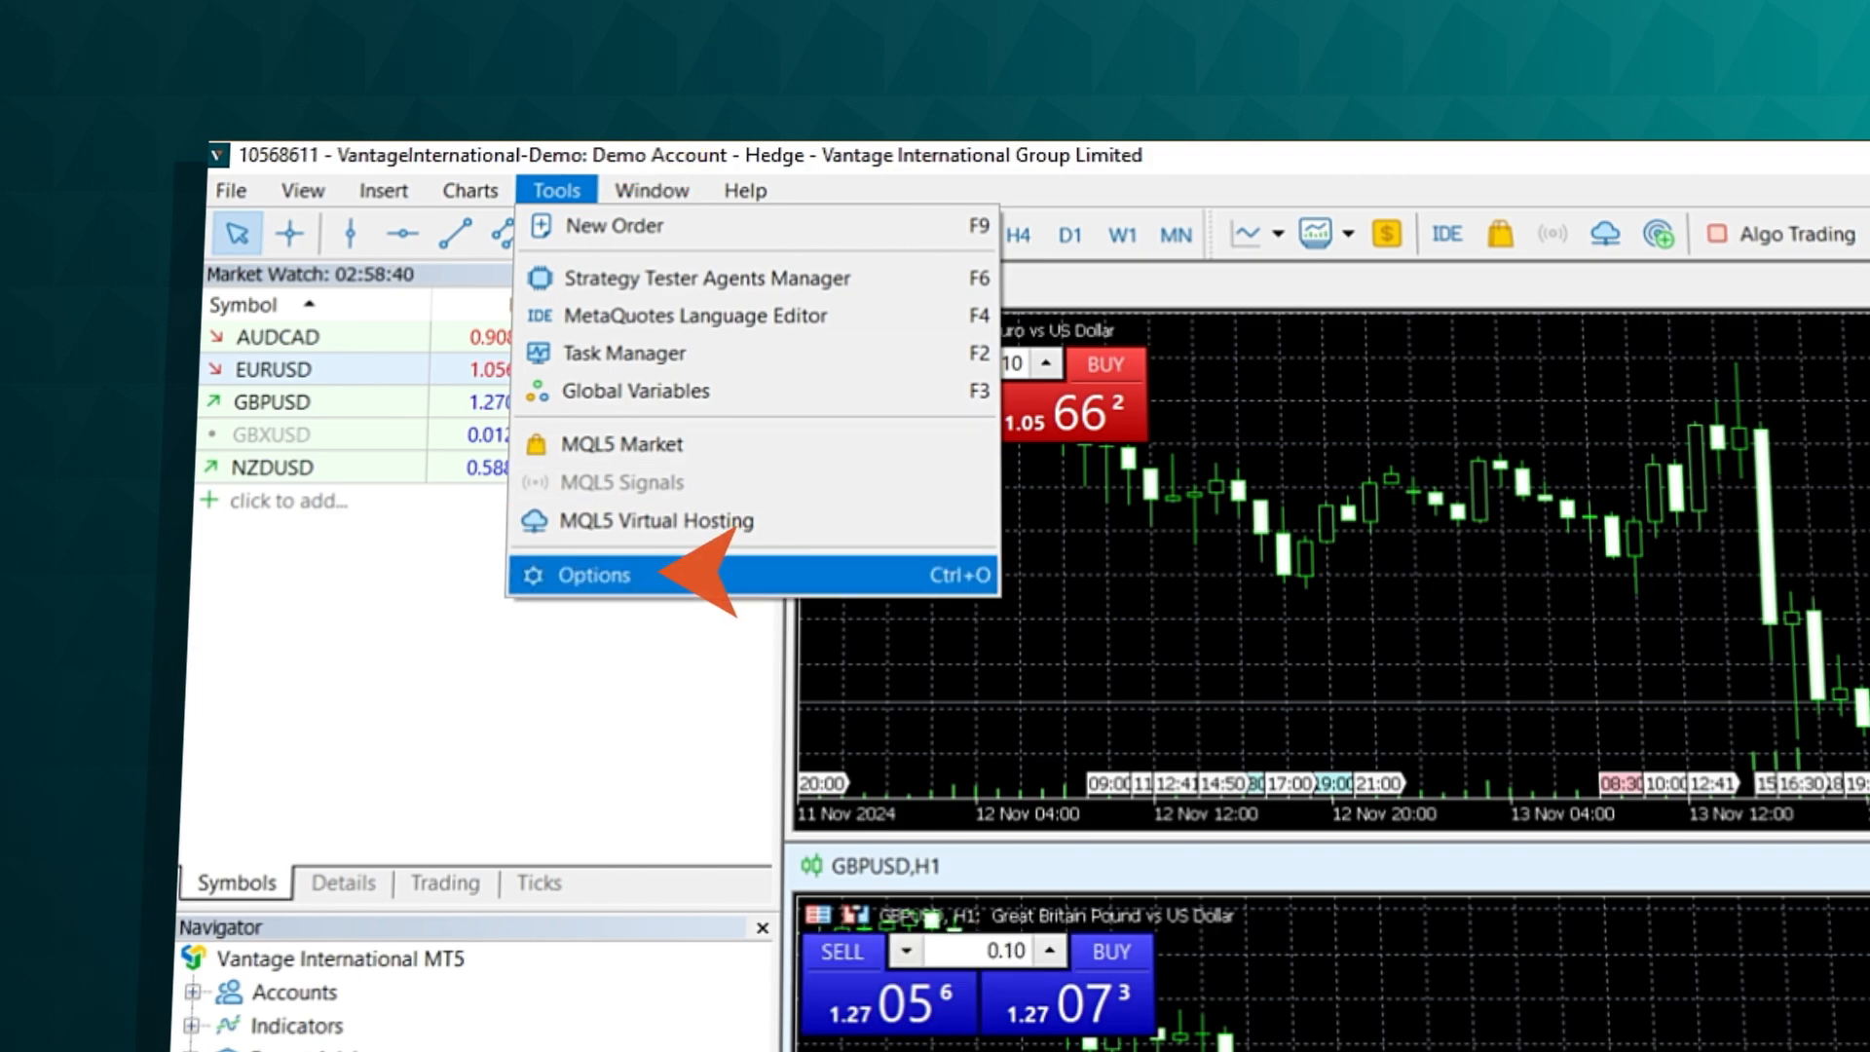
Set the default trade volume to 0.10 lots in the Trade options and save
click(595, 574)
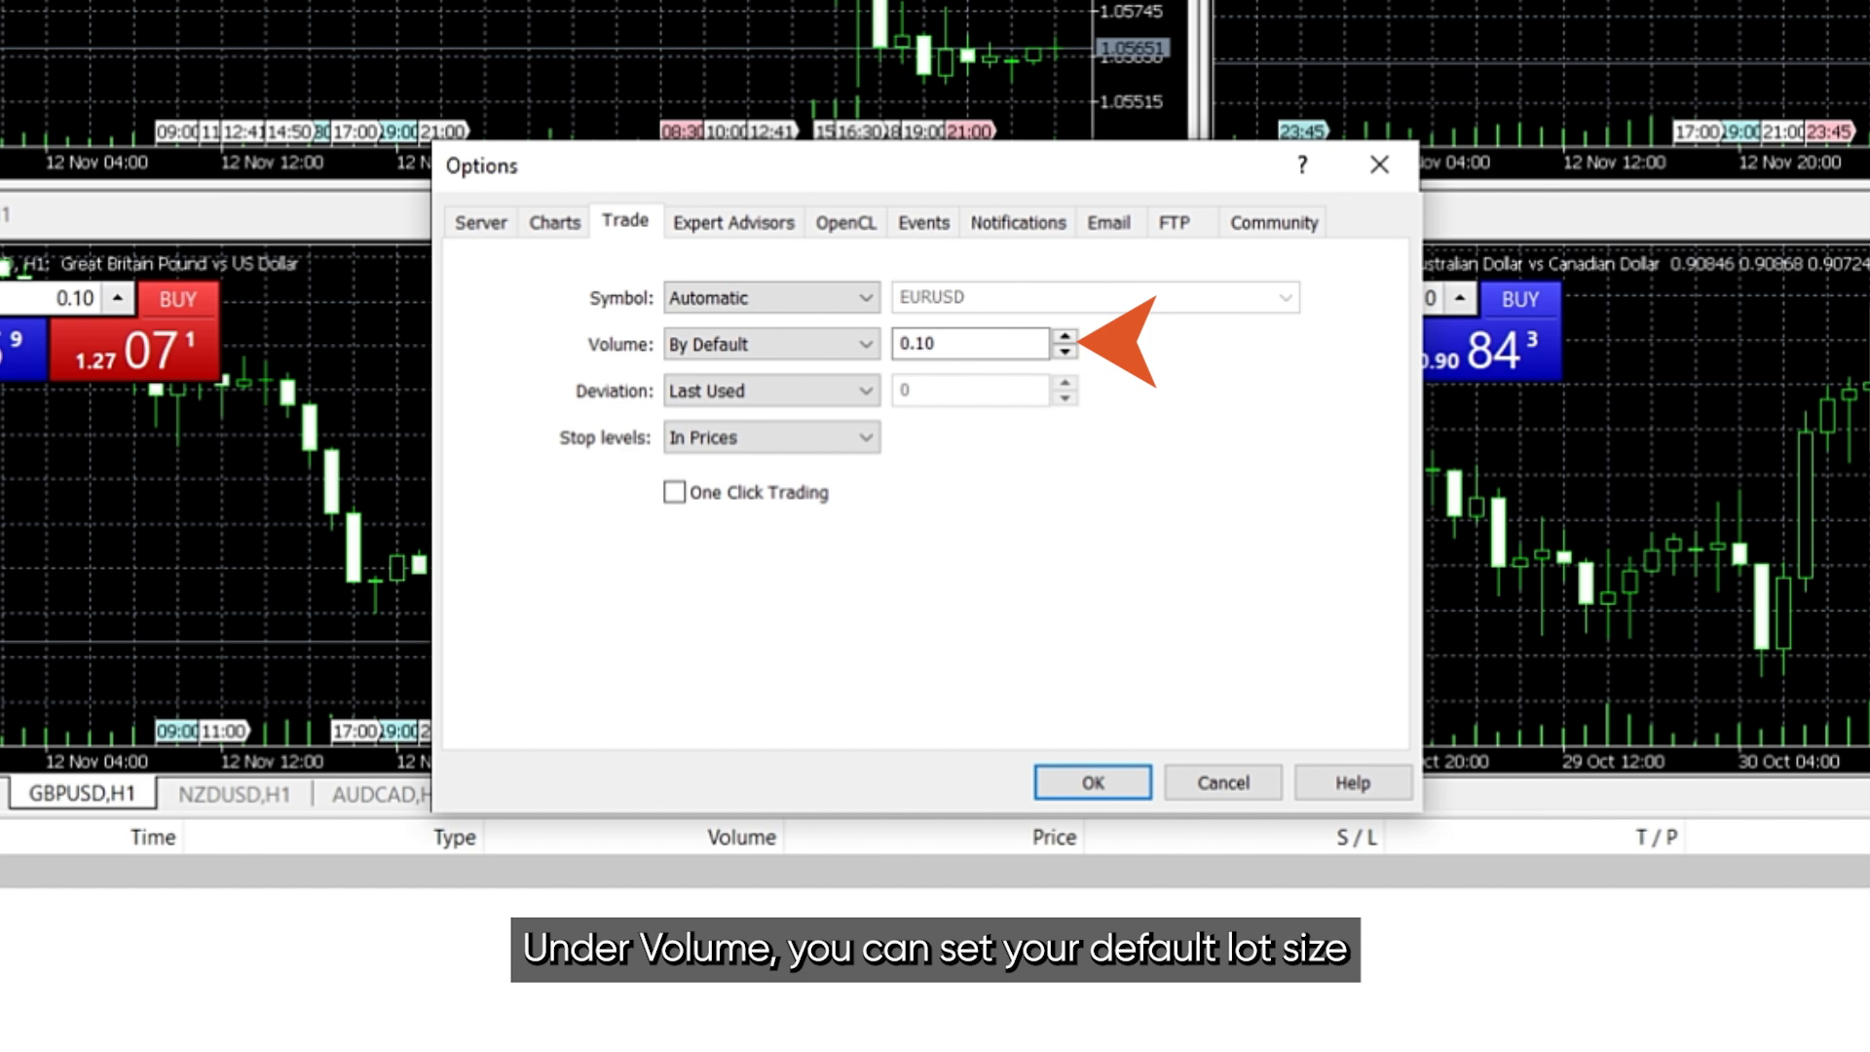
click(966, 344)
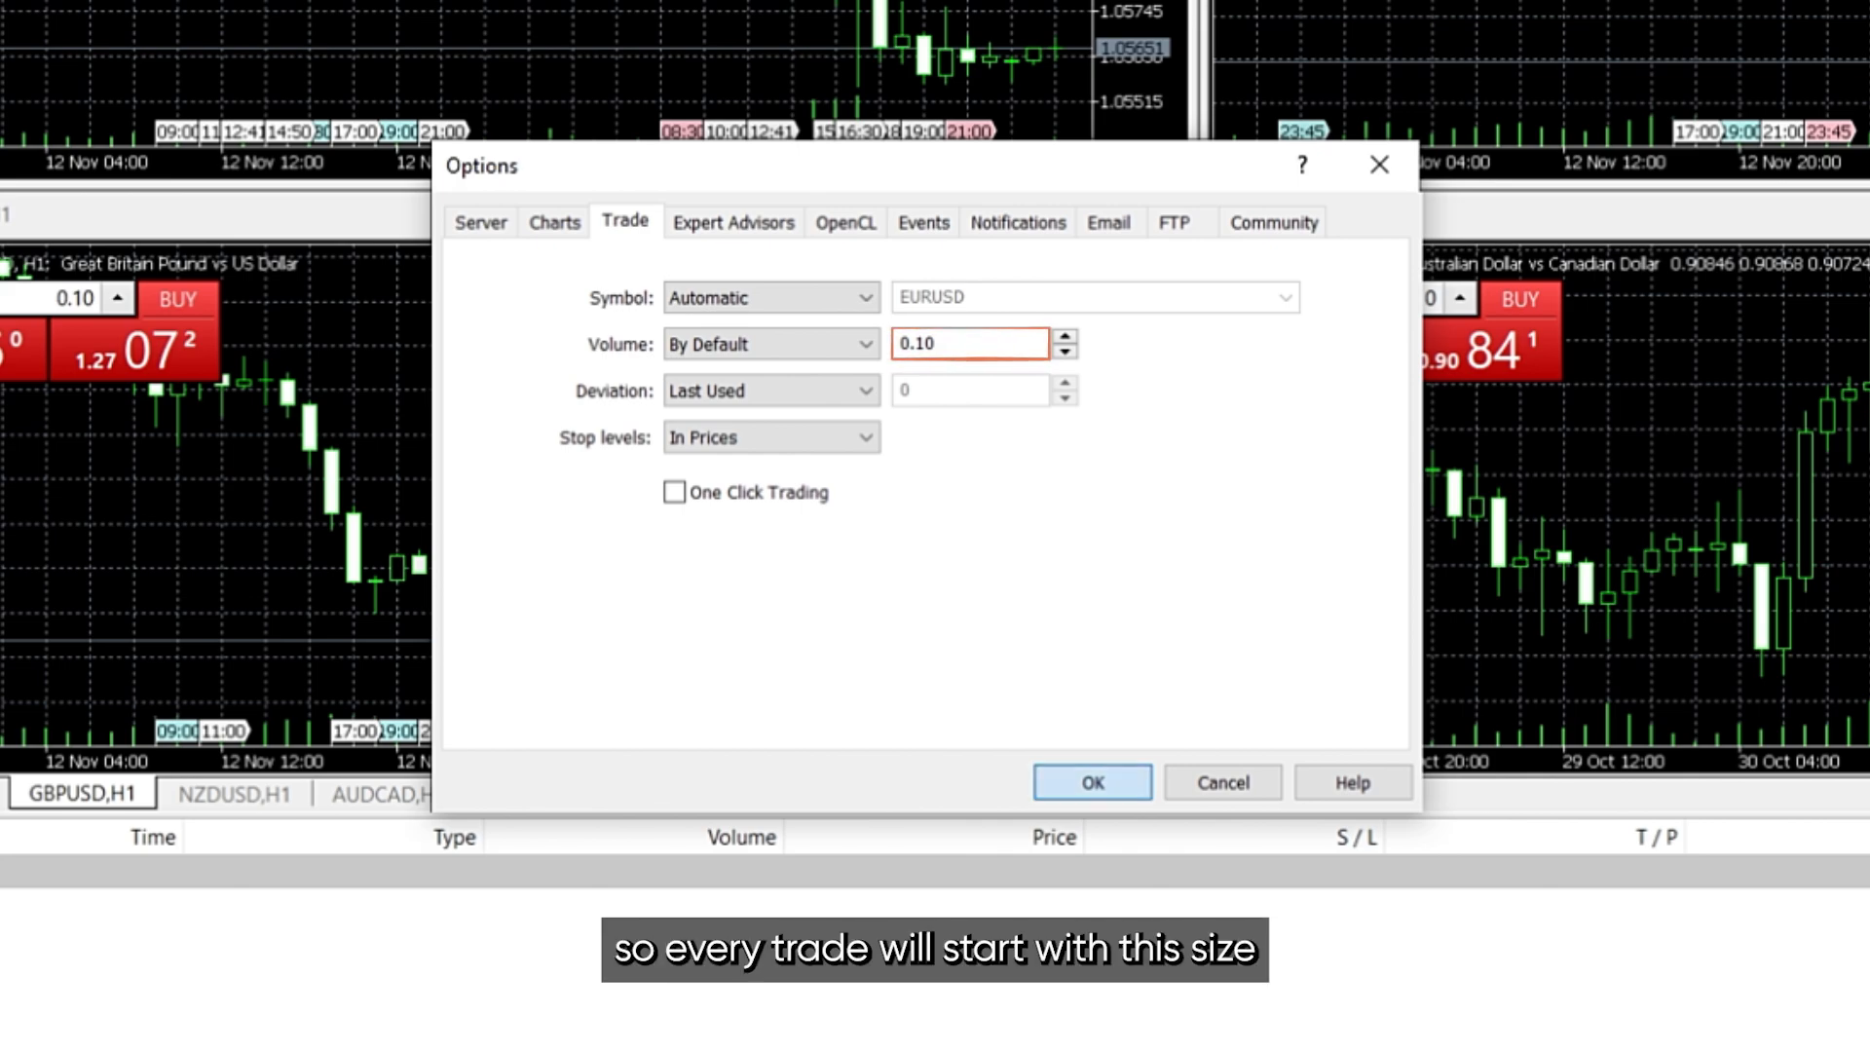
click(1089, 782)
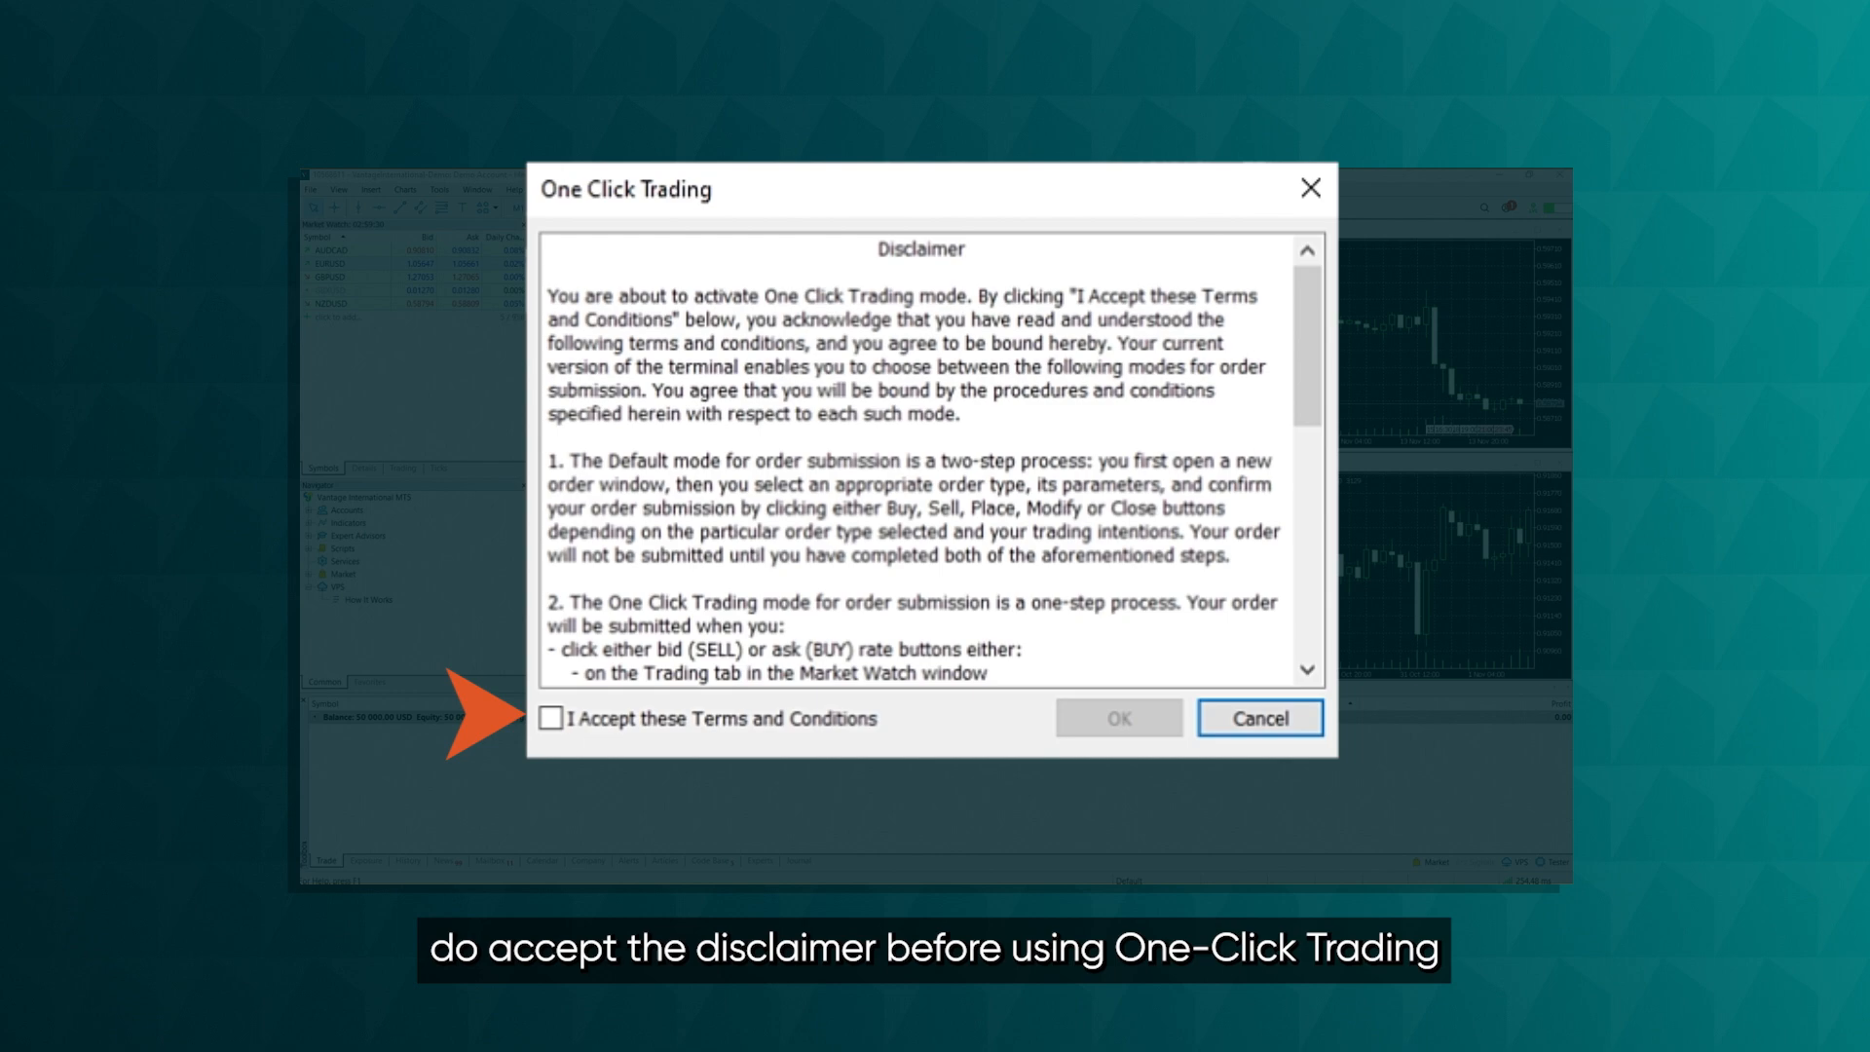
Accept the One Click Trading terms and conditions and confirm
click(550, 717)
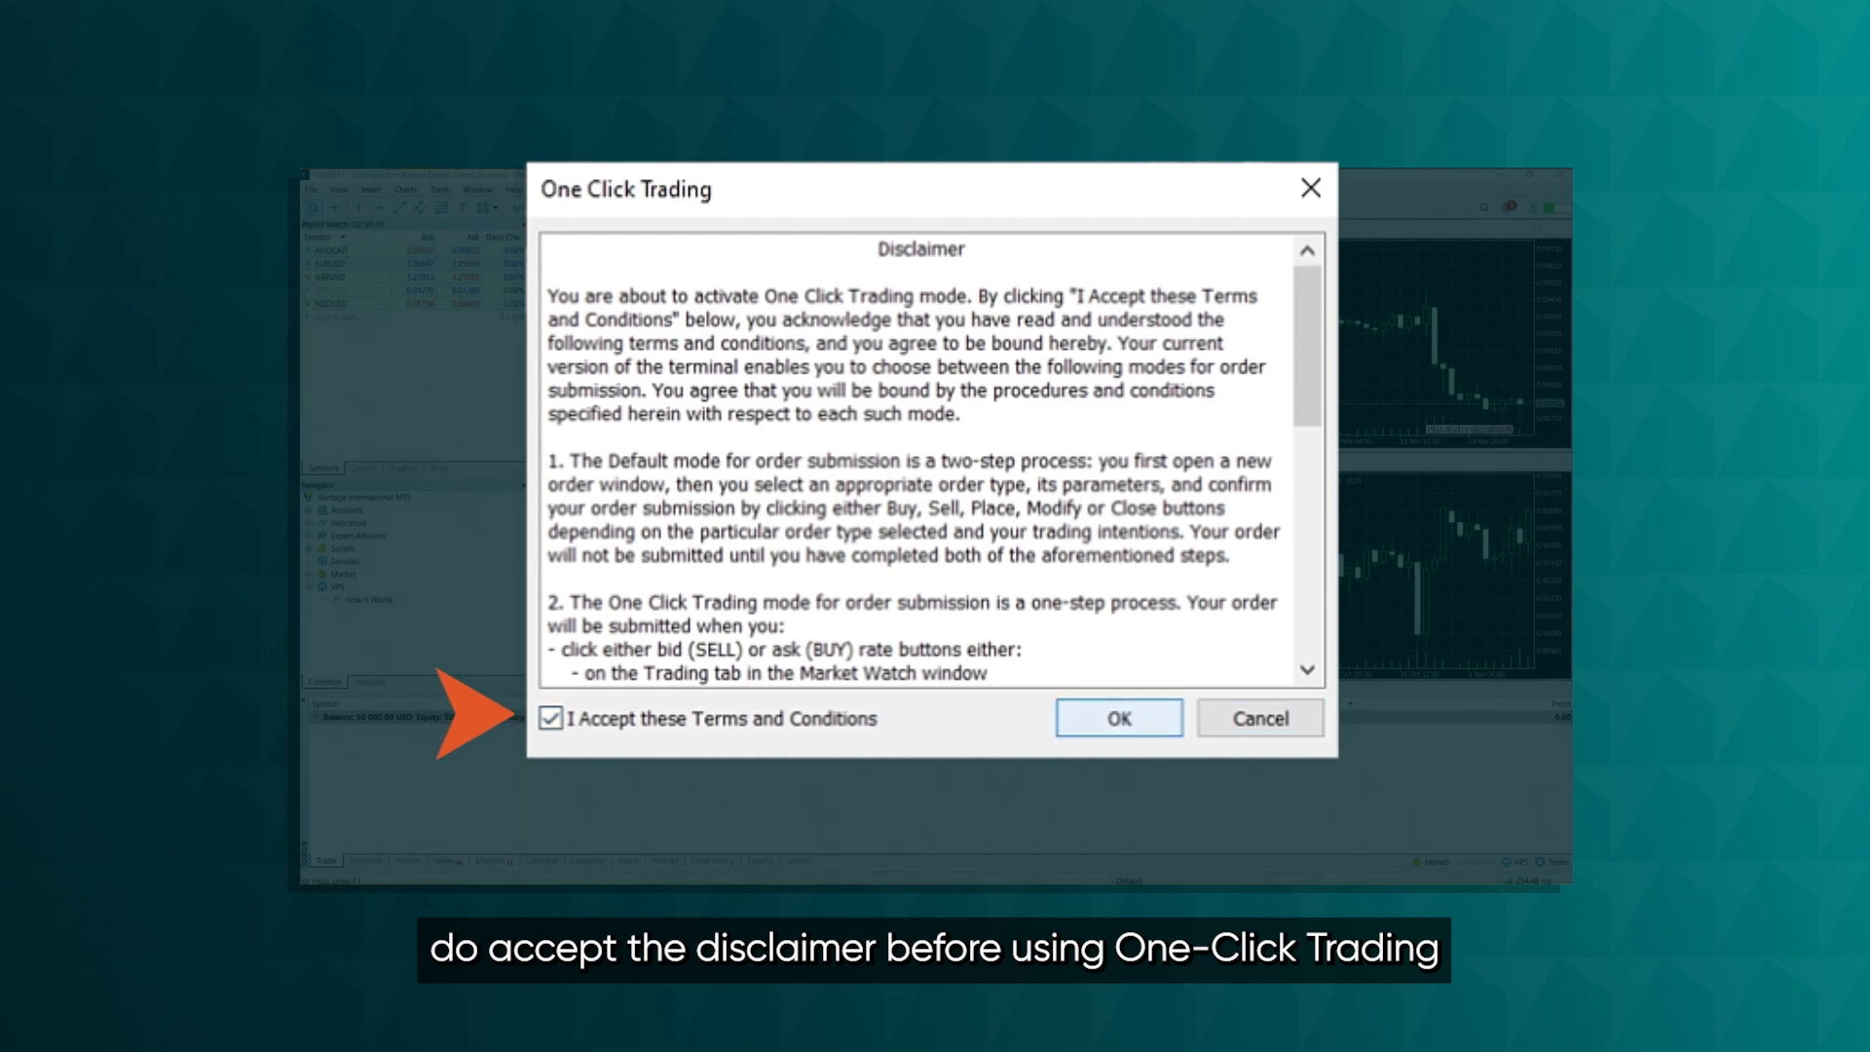
click(1115, 718)
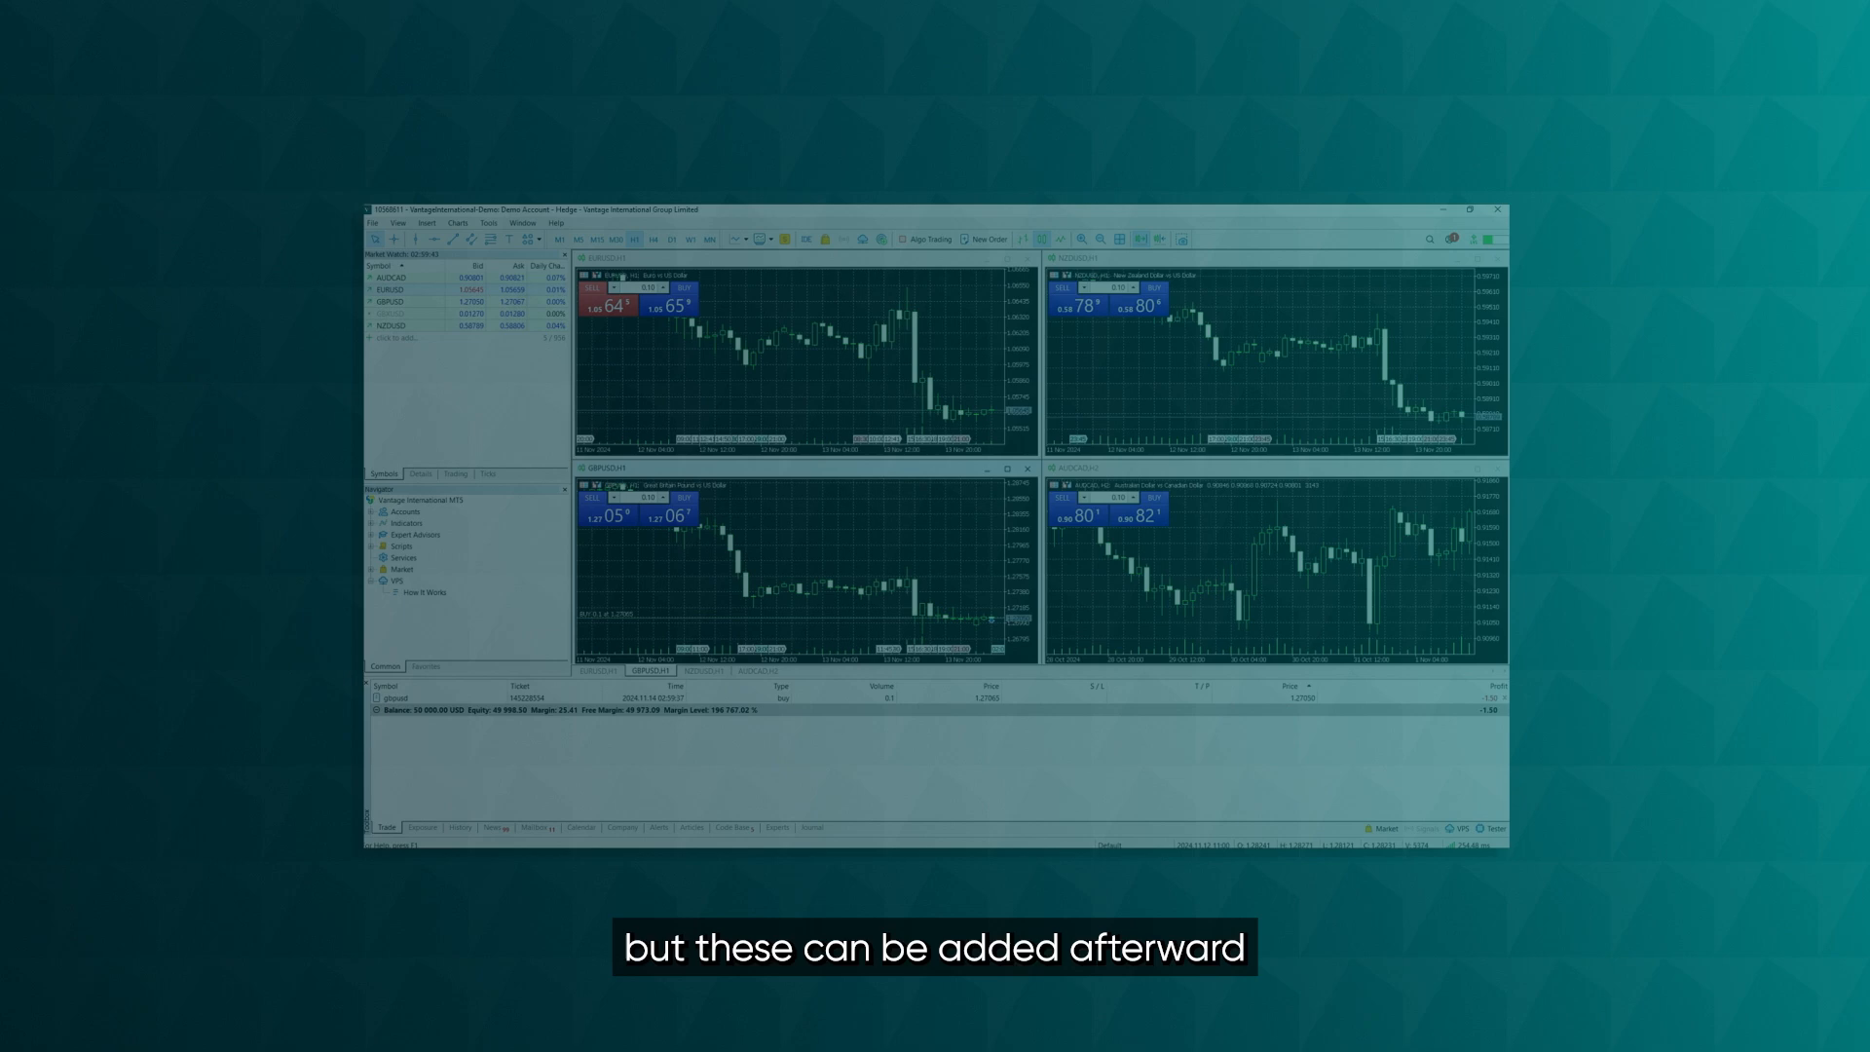
scroll(down, 3)
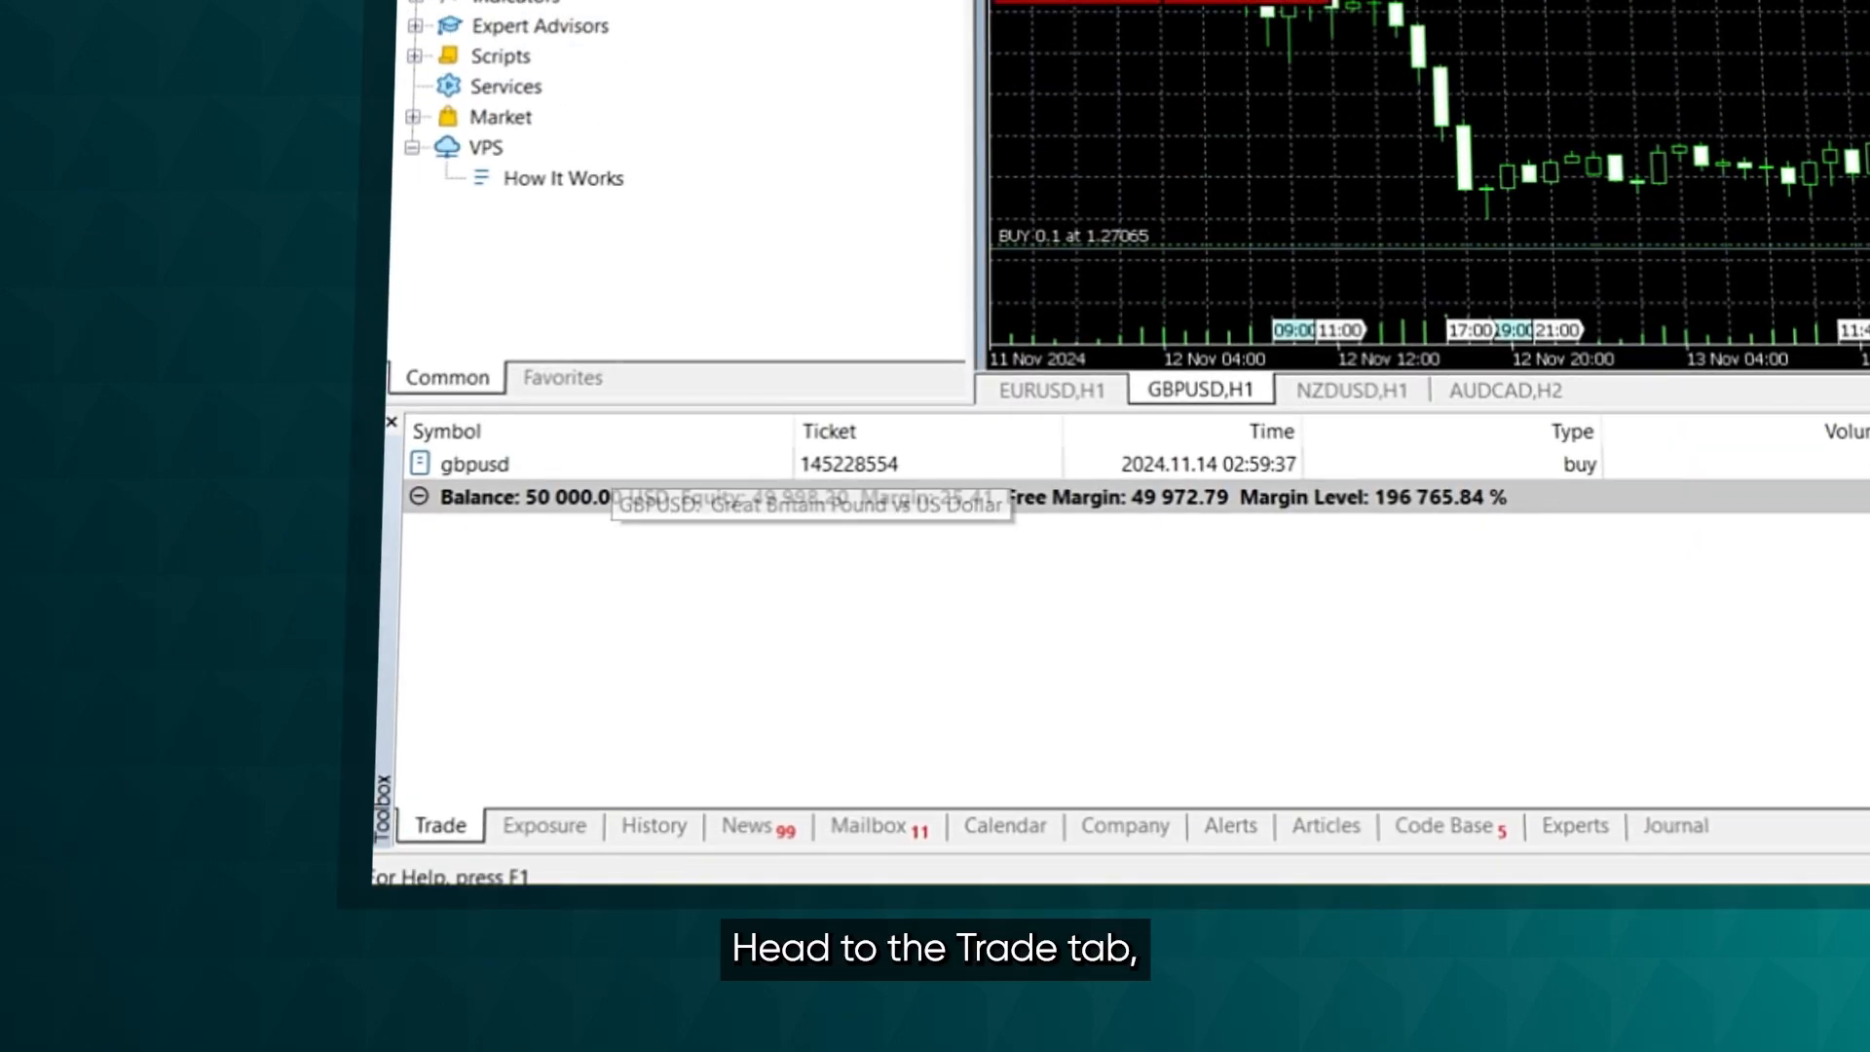
right_click(475, 463)
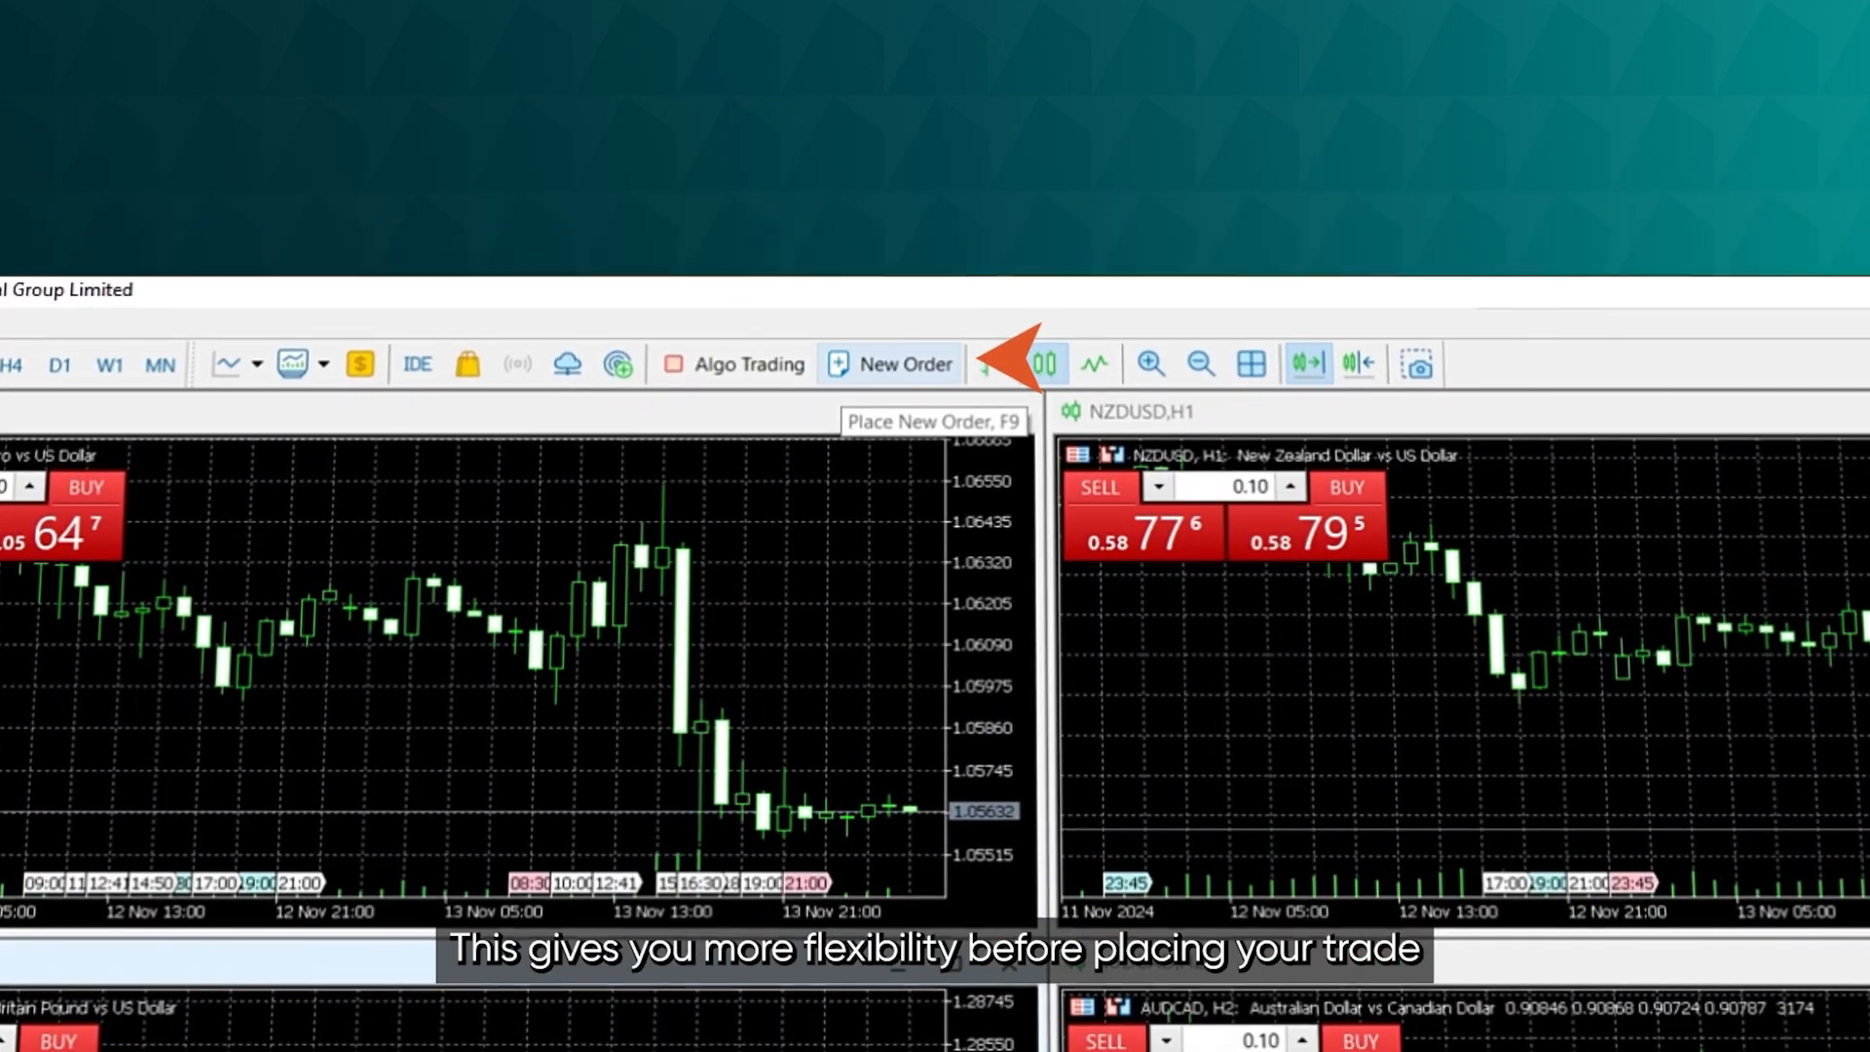
Start a new GBPUSD order and switch it to a pending Buy Limit order
click(902, 364)
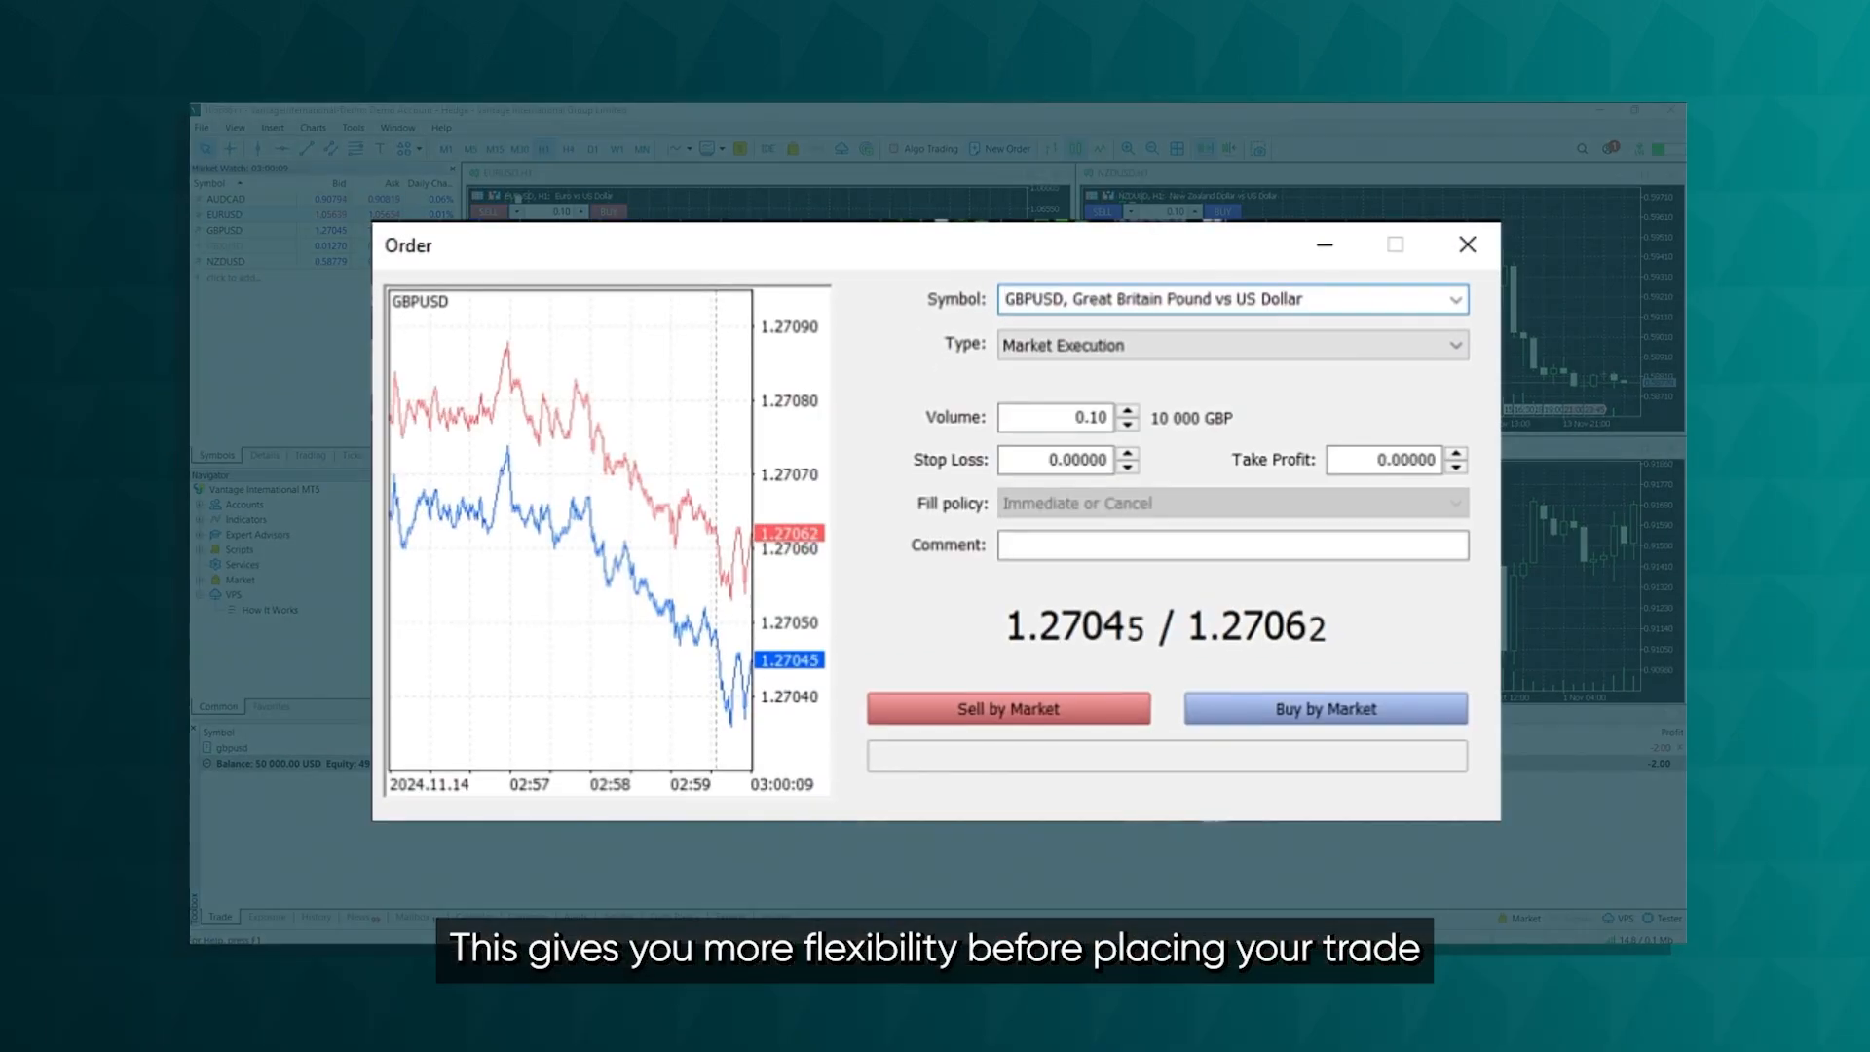
click(1454, 299)
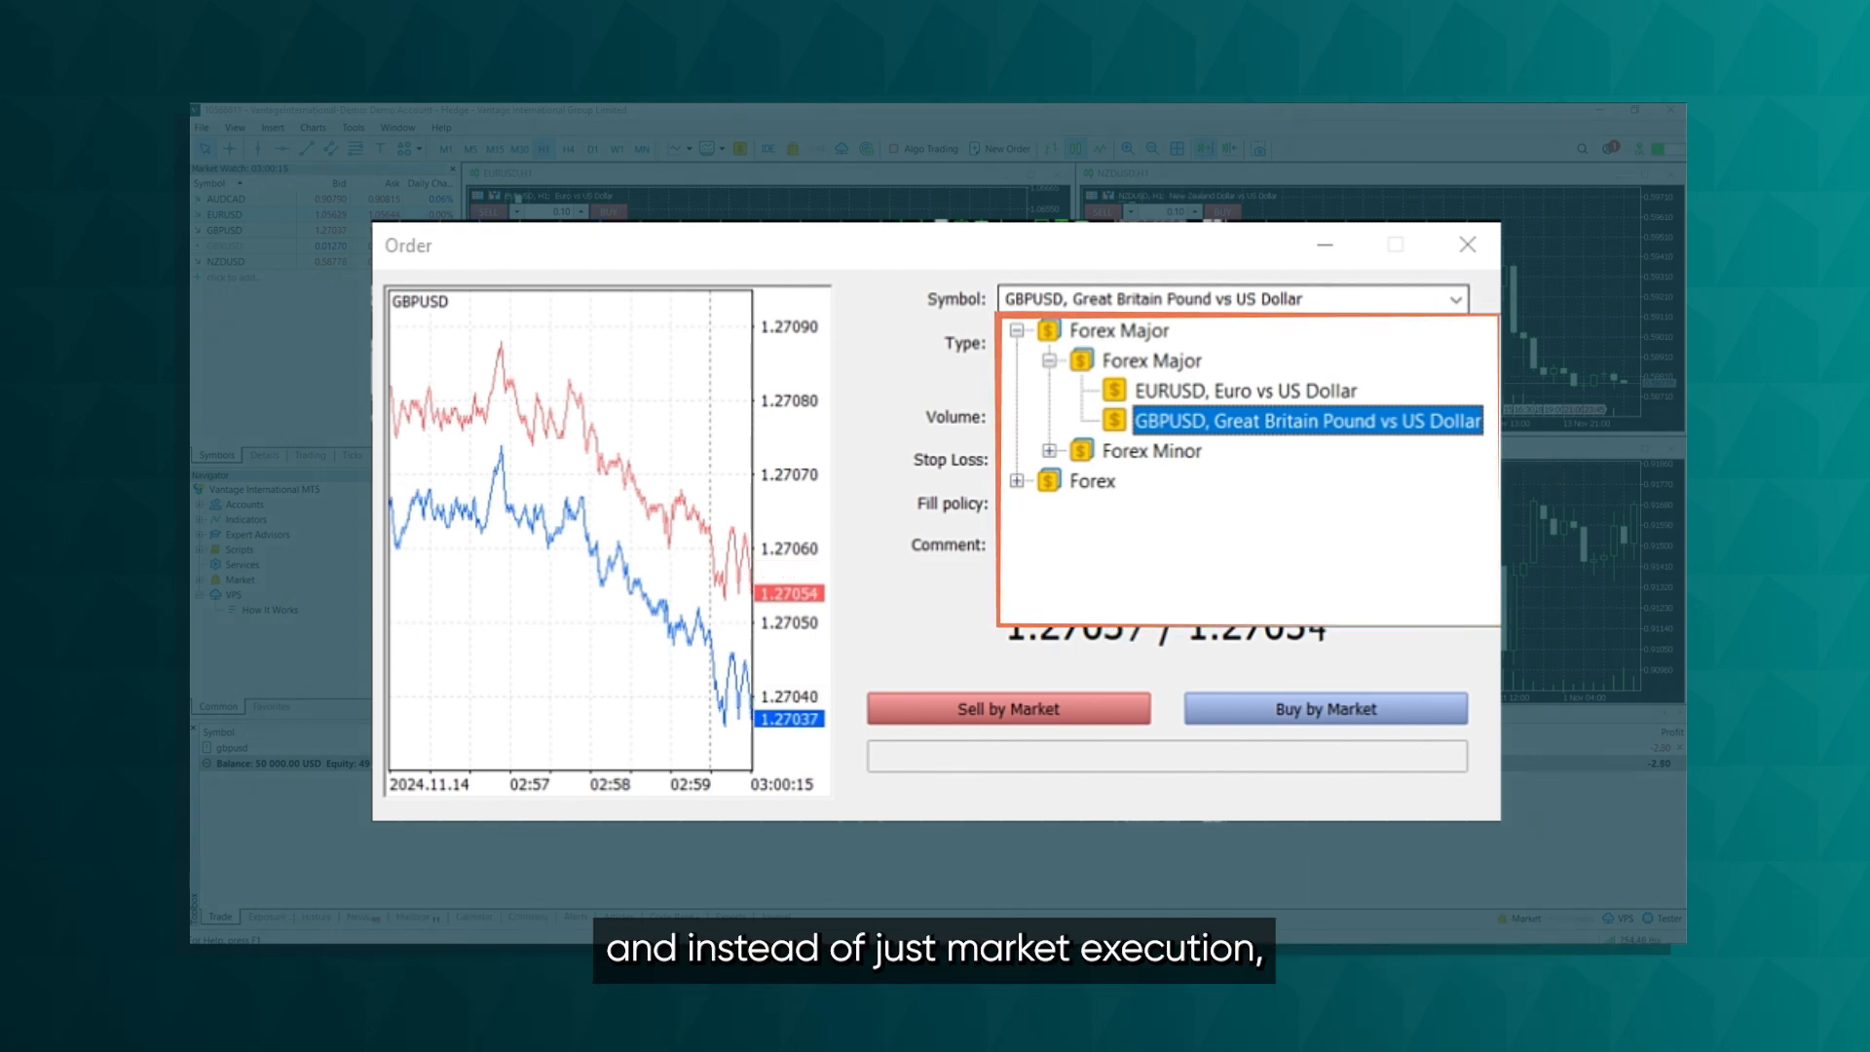
click(1228, 345)
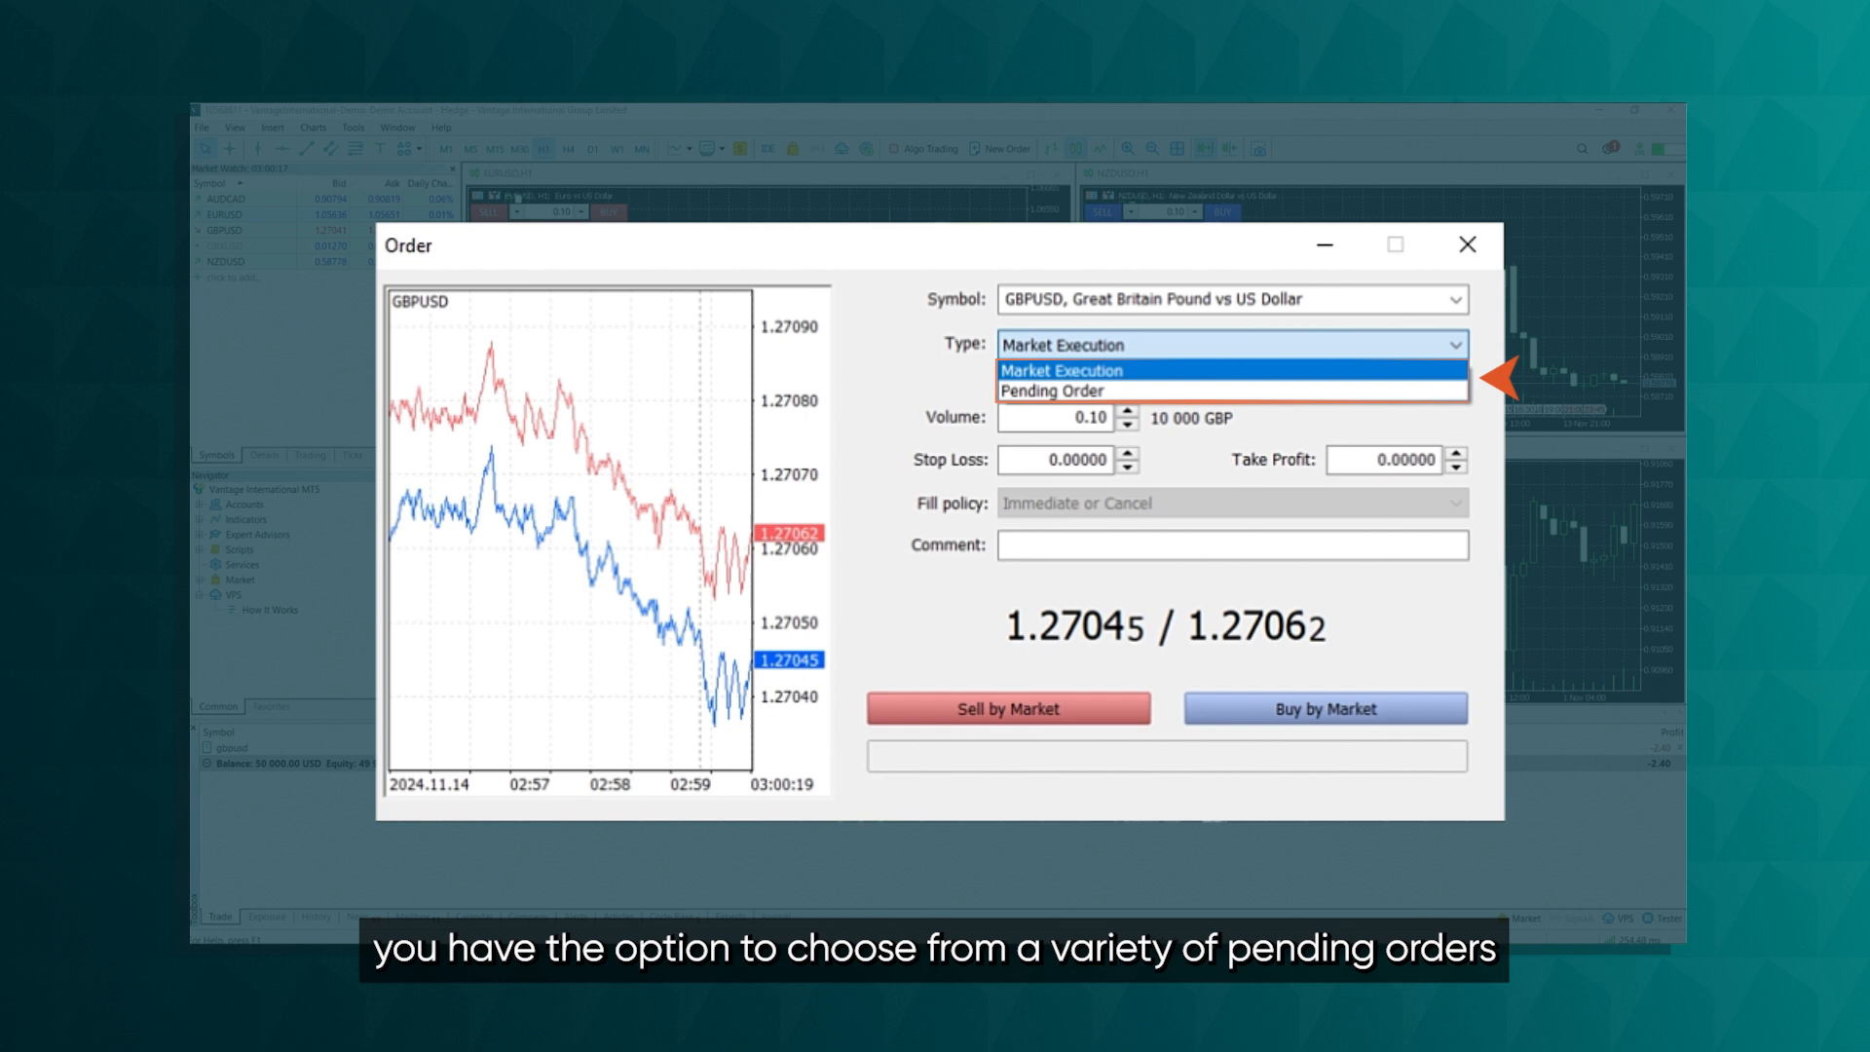
click(1052, 389)
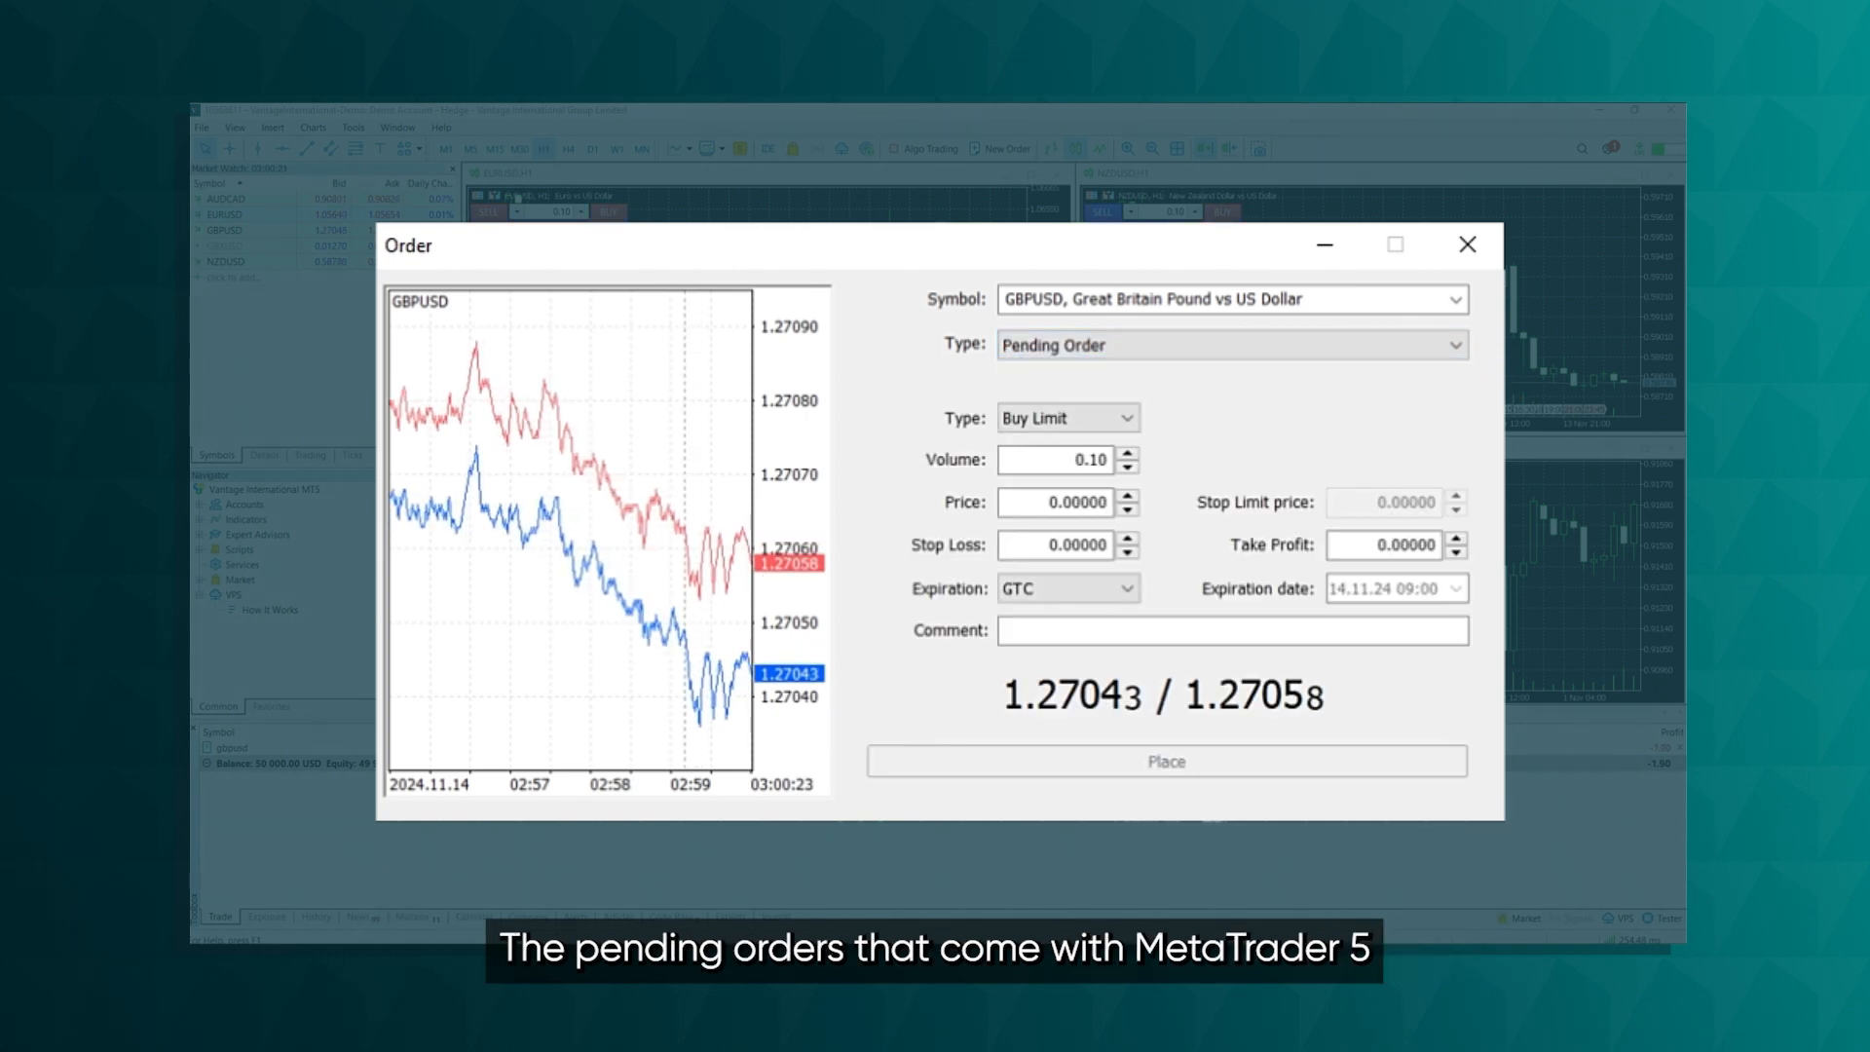
click(1065, 417)
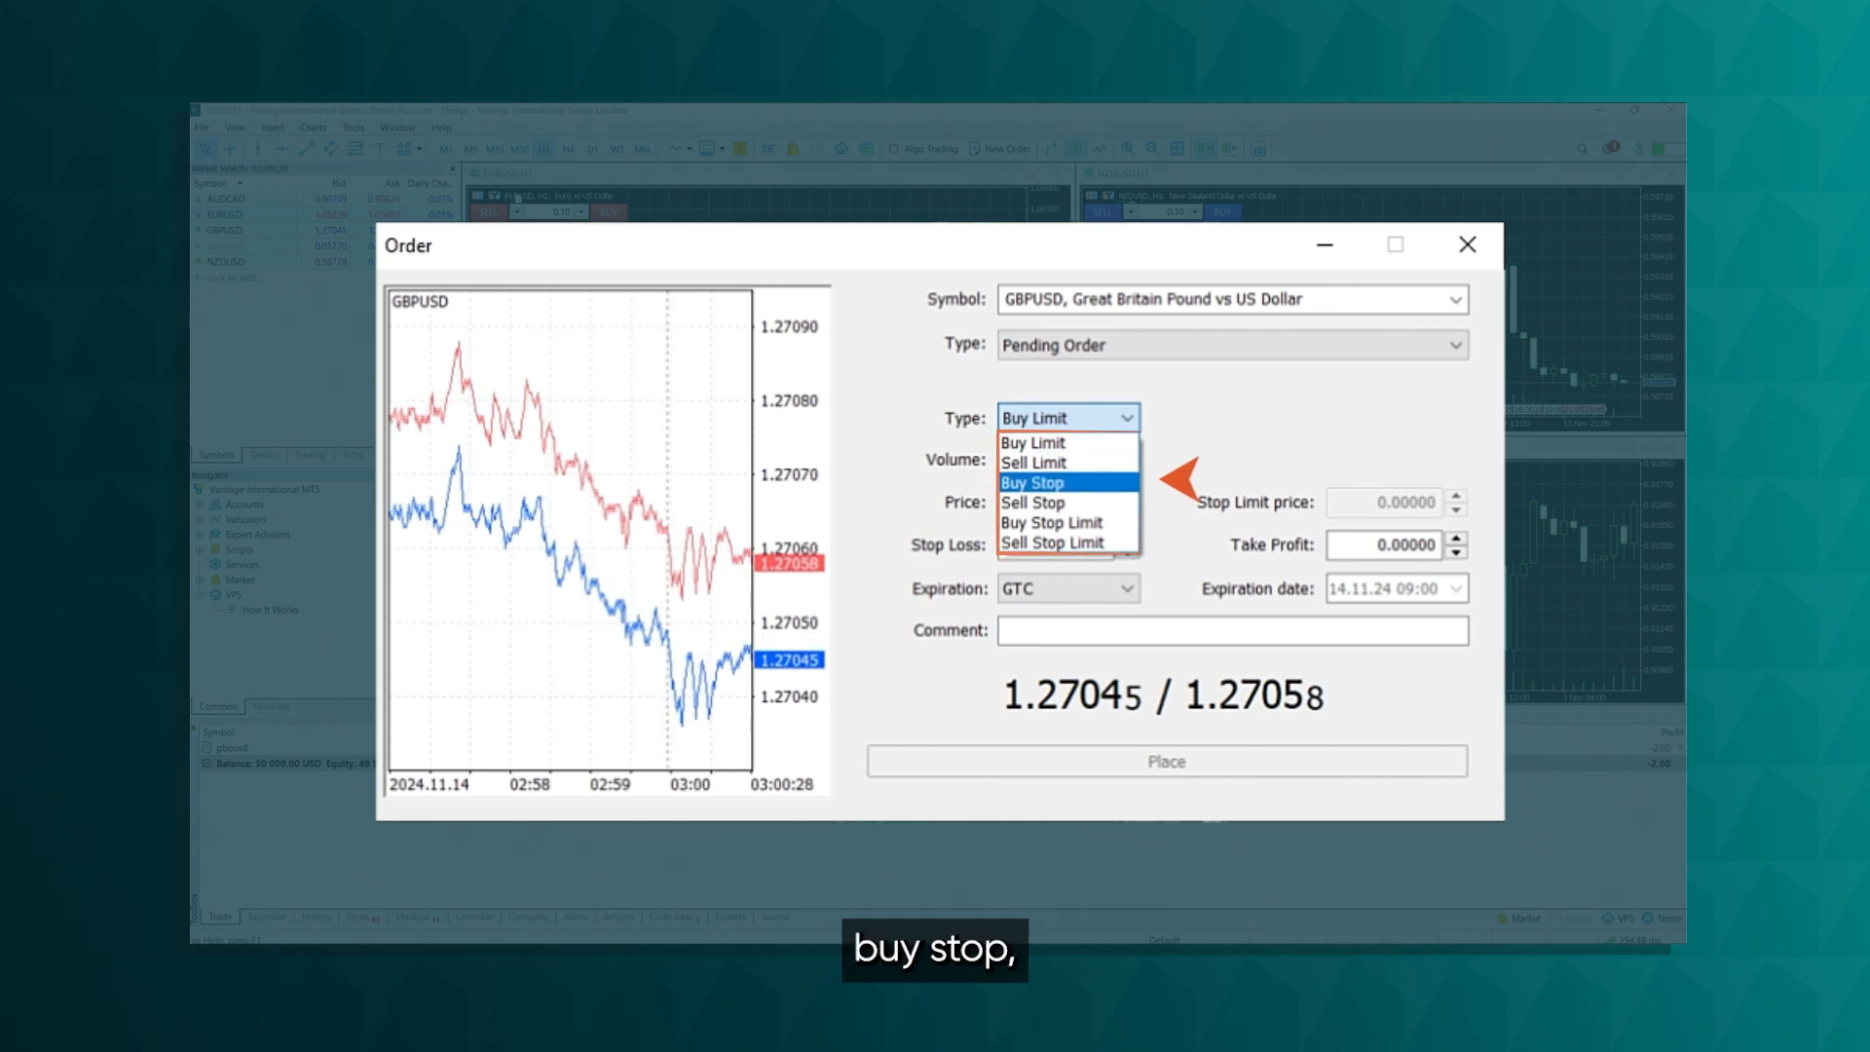
mouse_move(1051, 522)
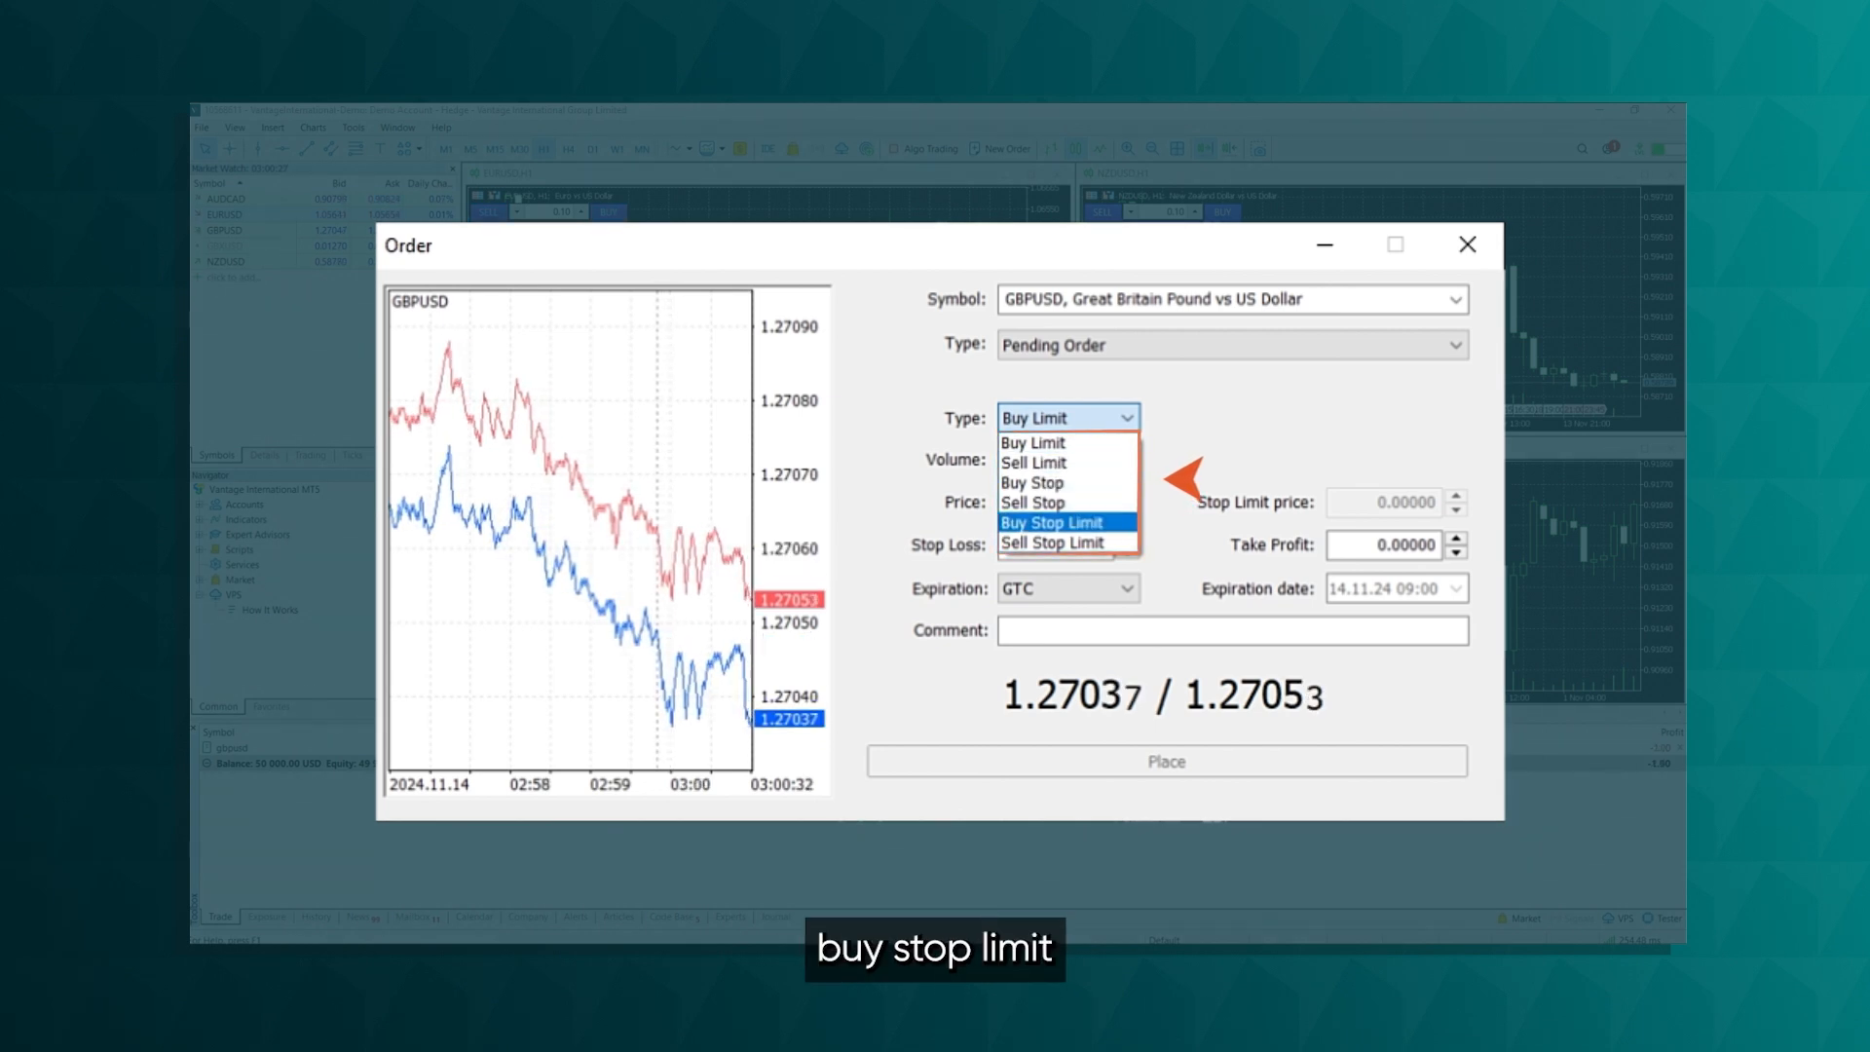
mouse_move(1051, 541)
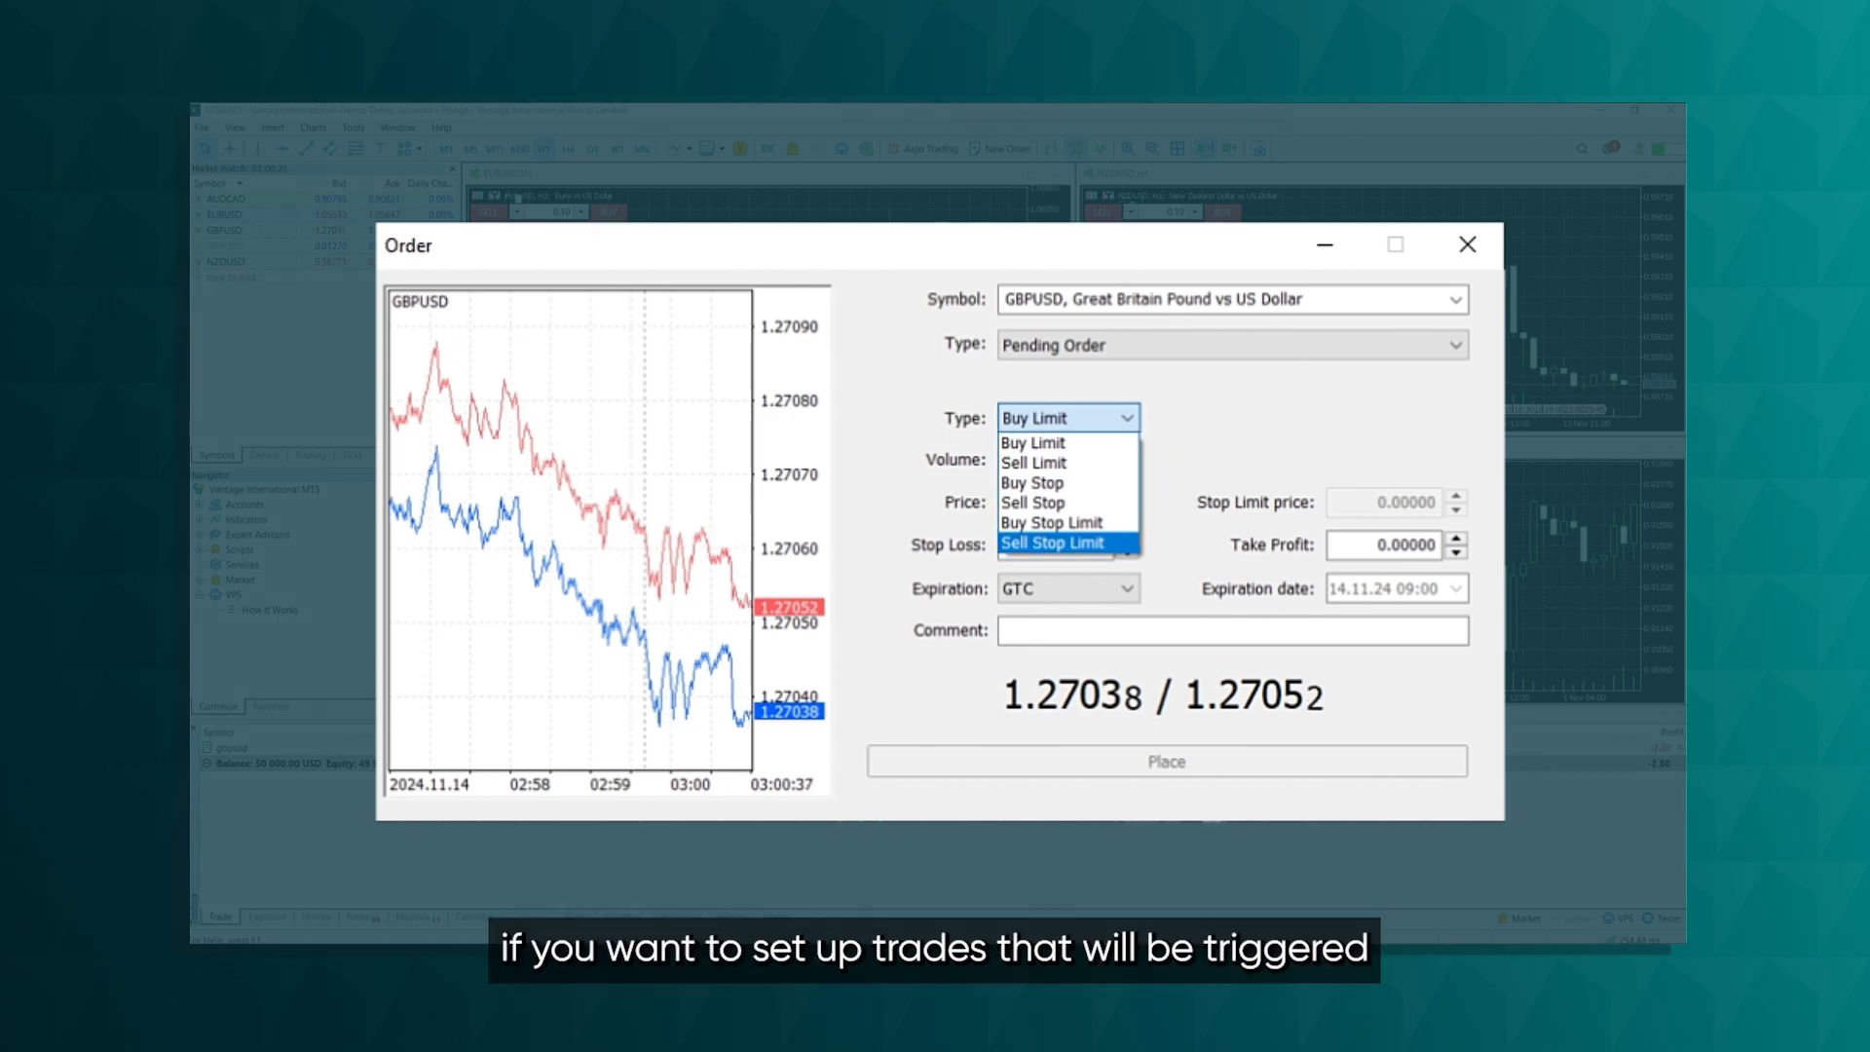
click(1031, 442)
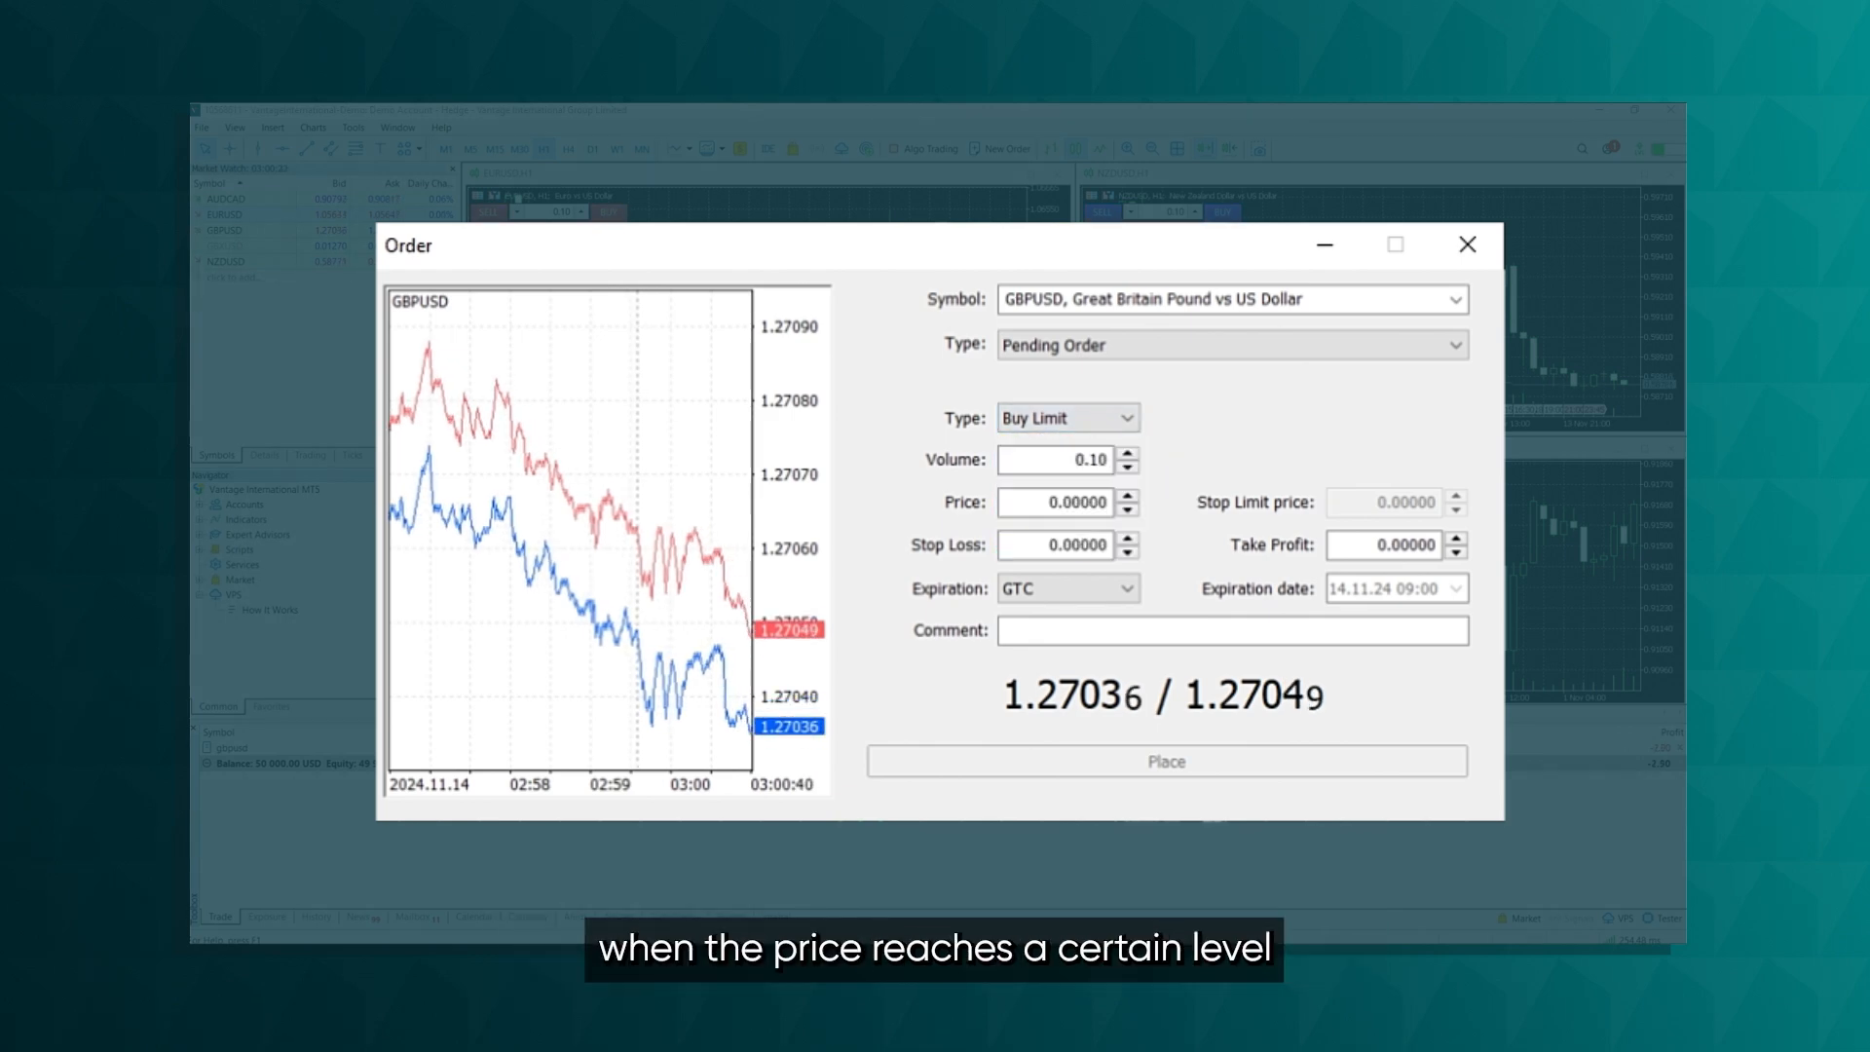
click(1467, 244)
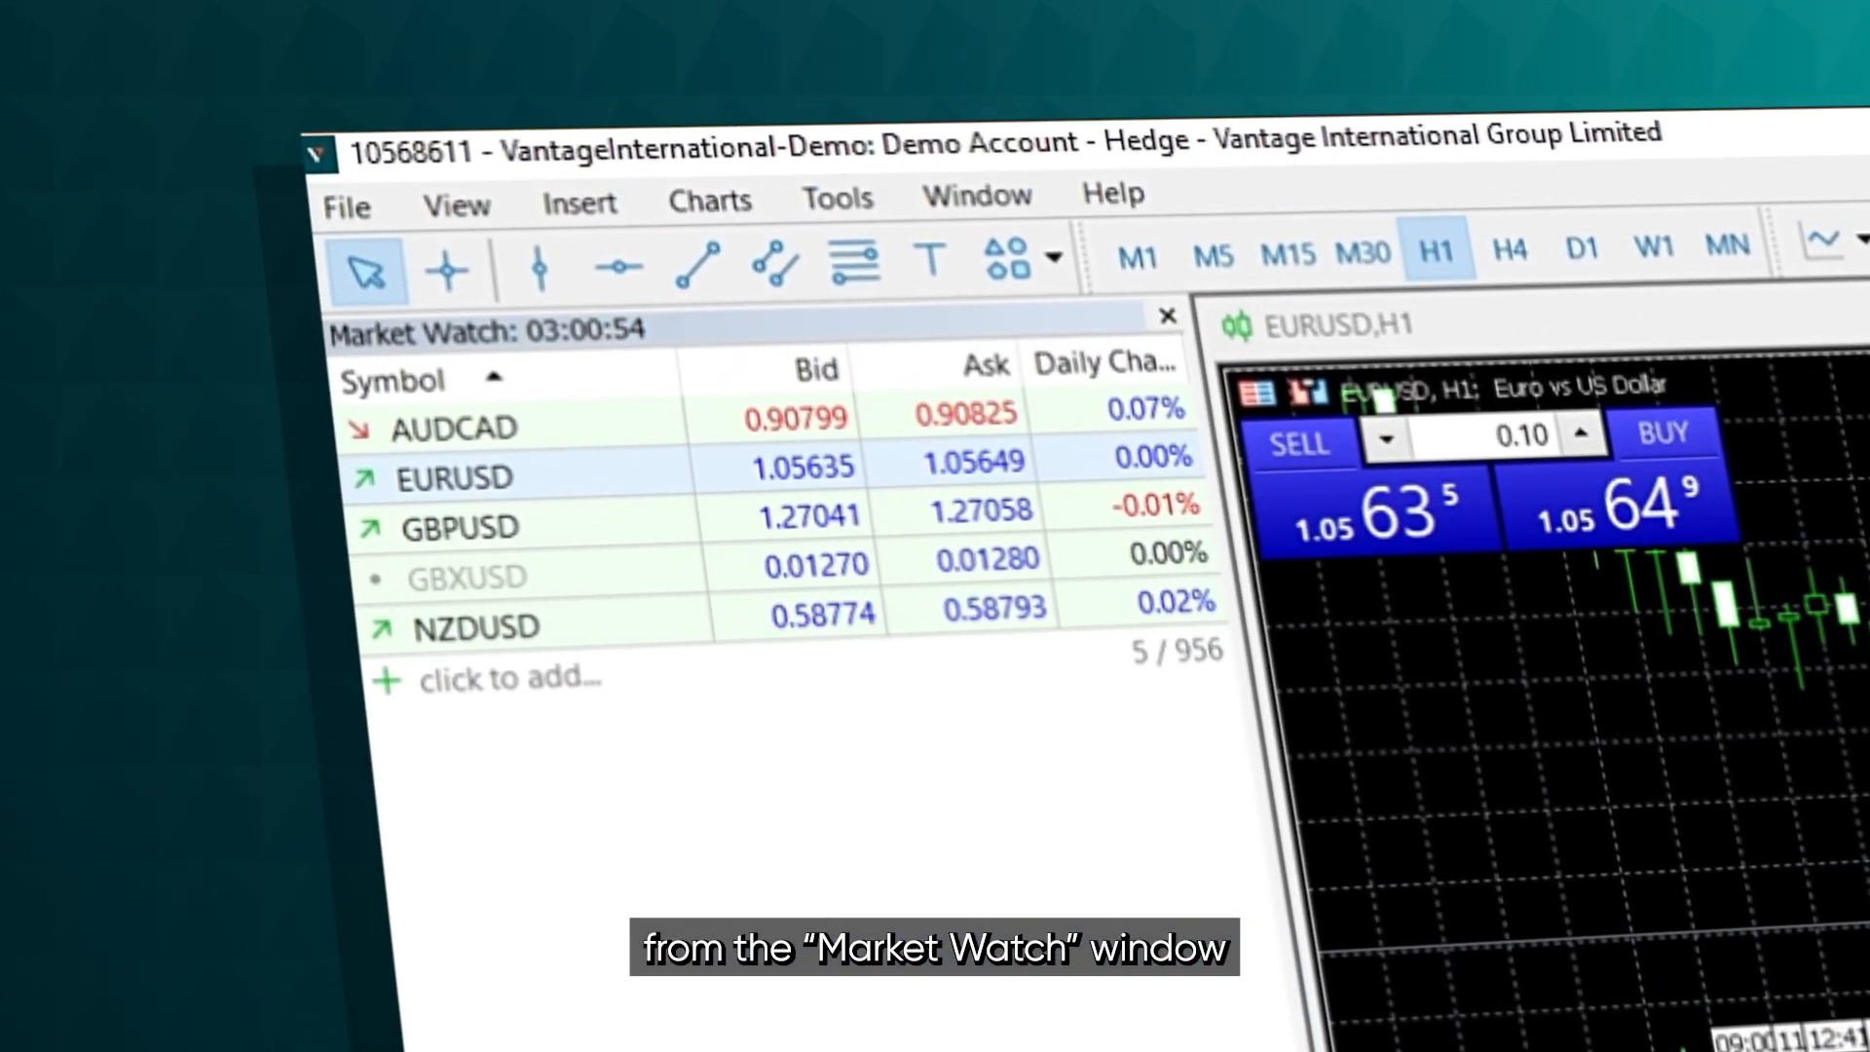
Open a new order window for NZDUSD from Market Watch, then close it
right_click(474, 626)
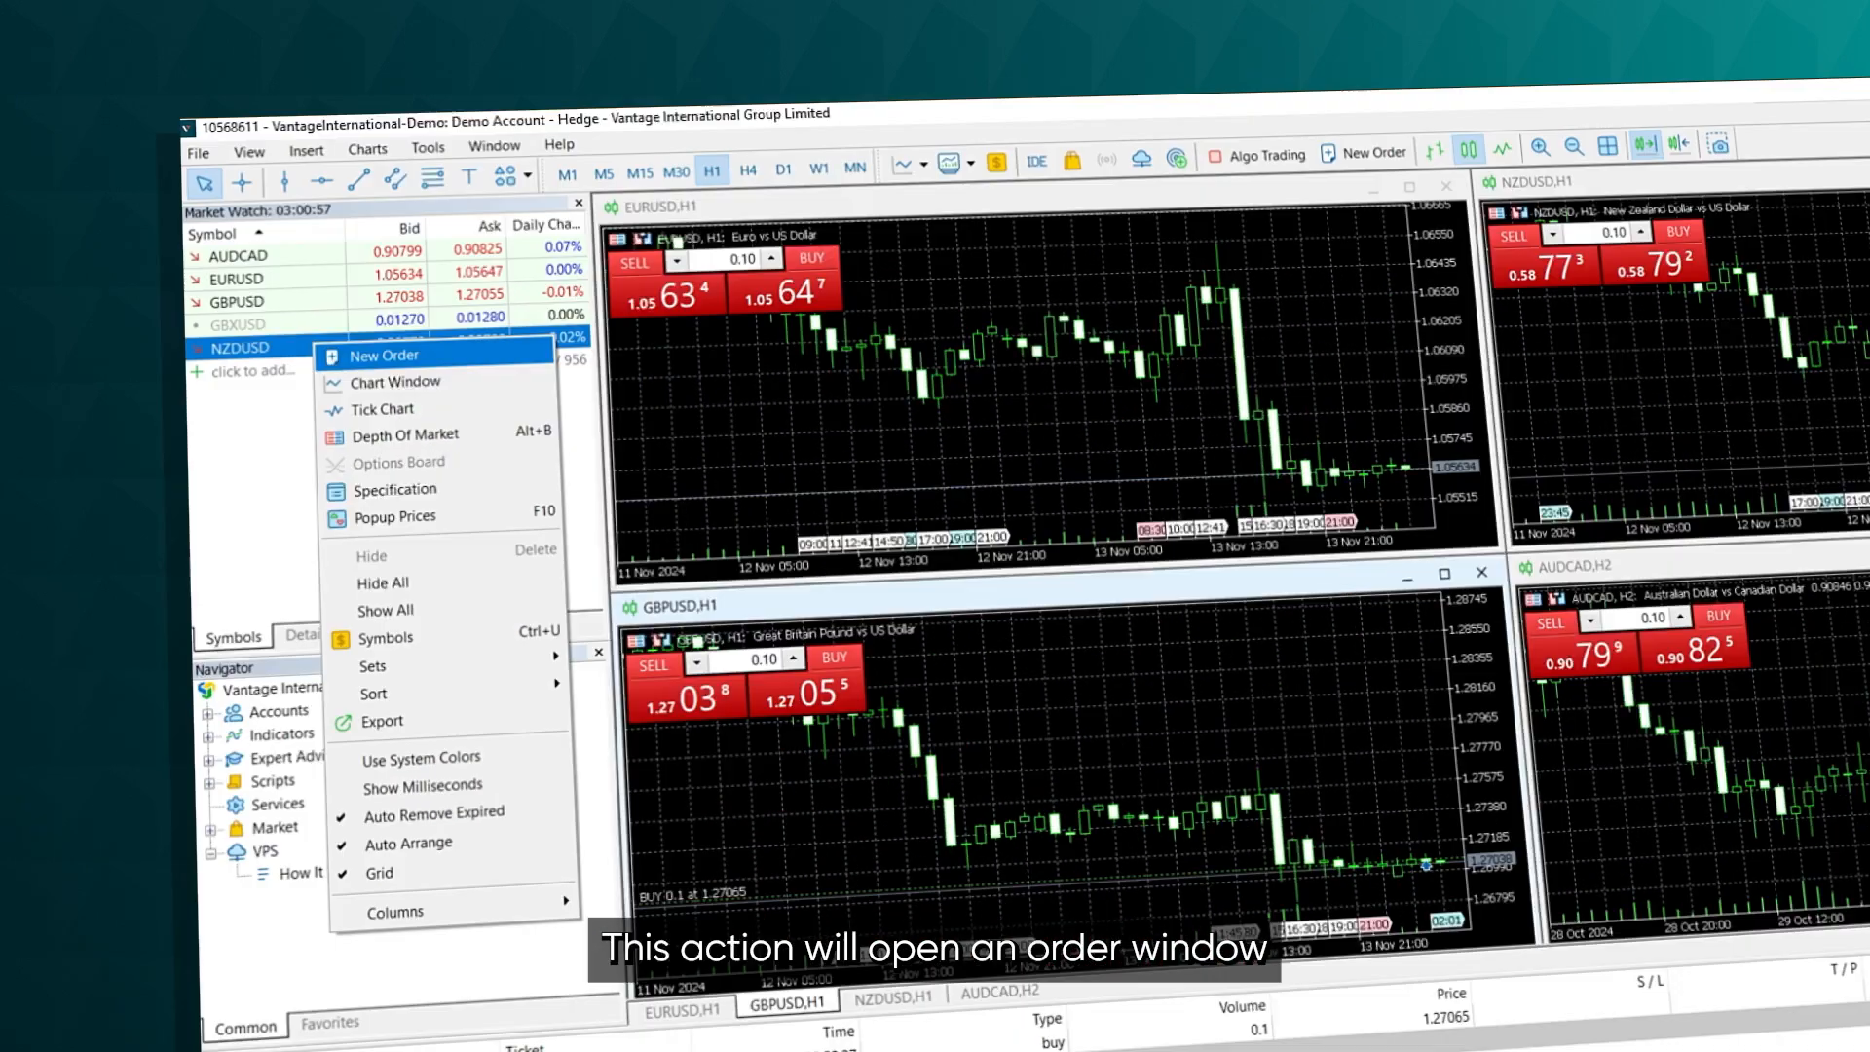
click(388, 354)
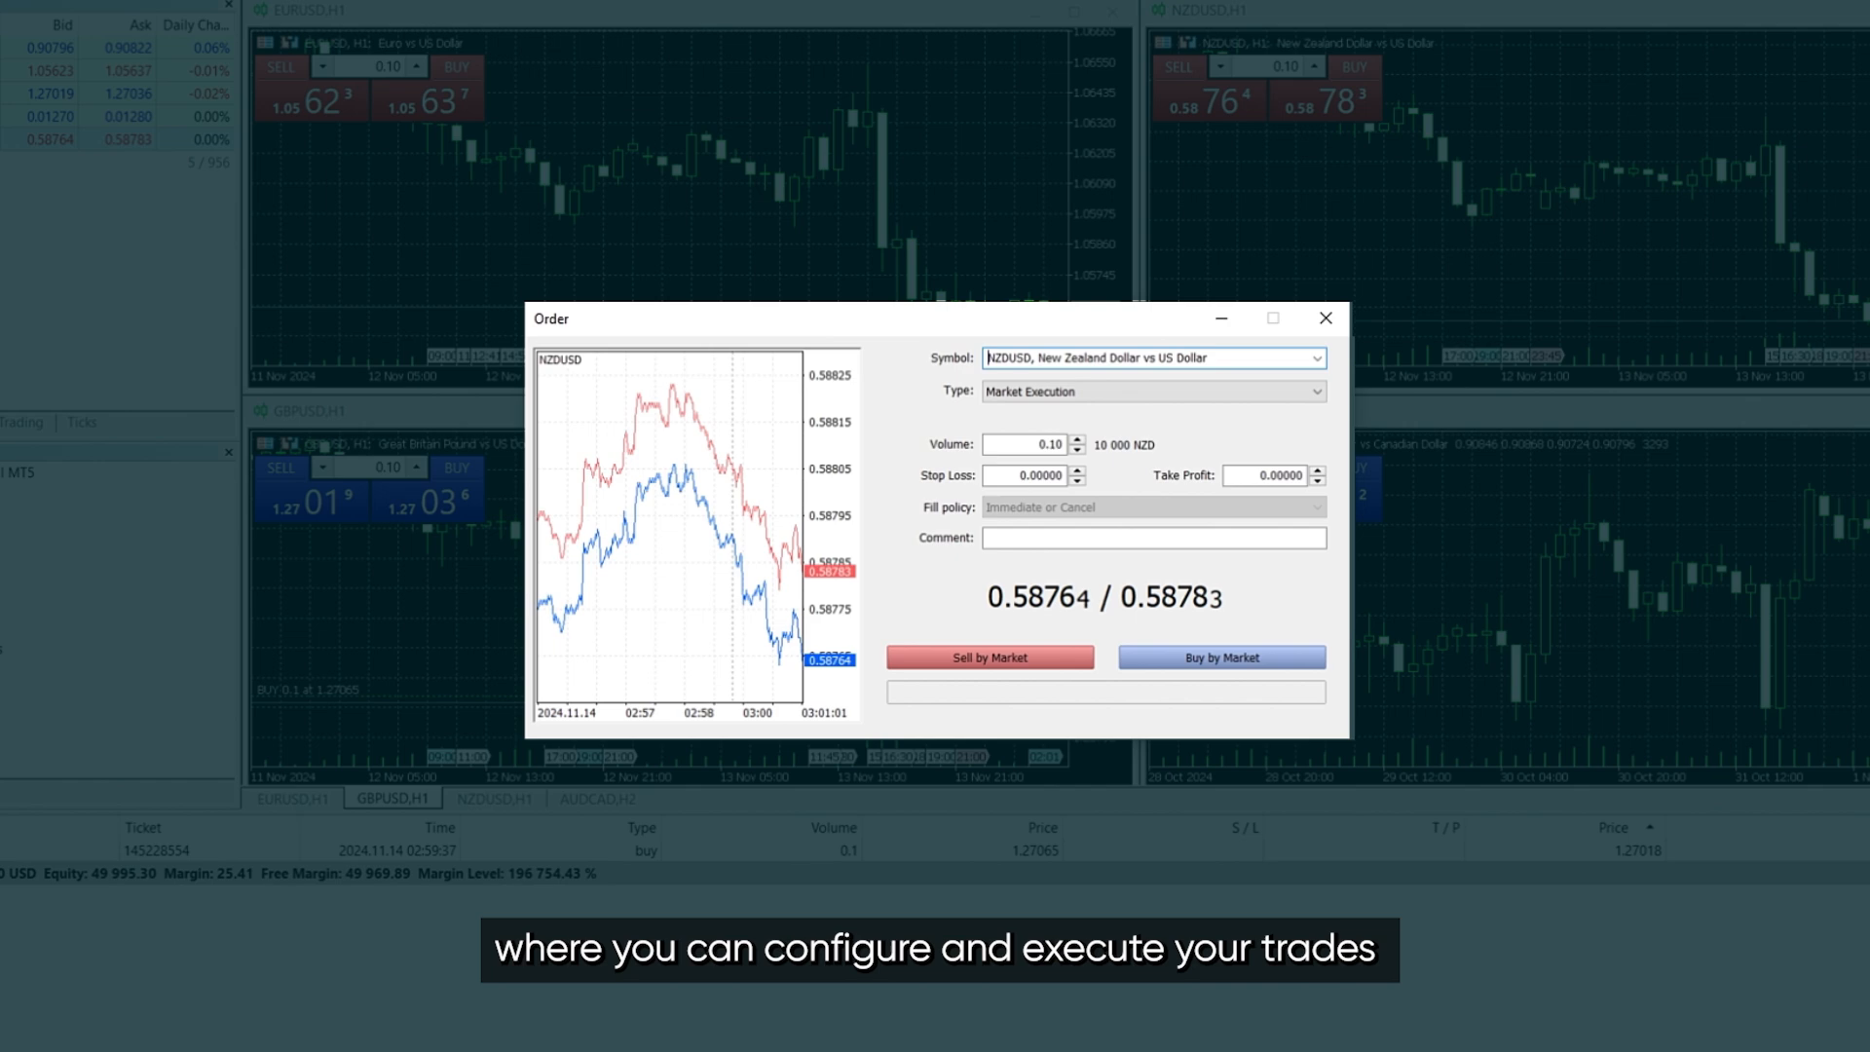
click(1323, 318)
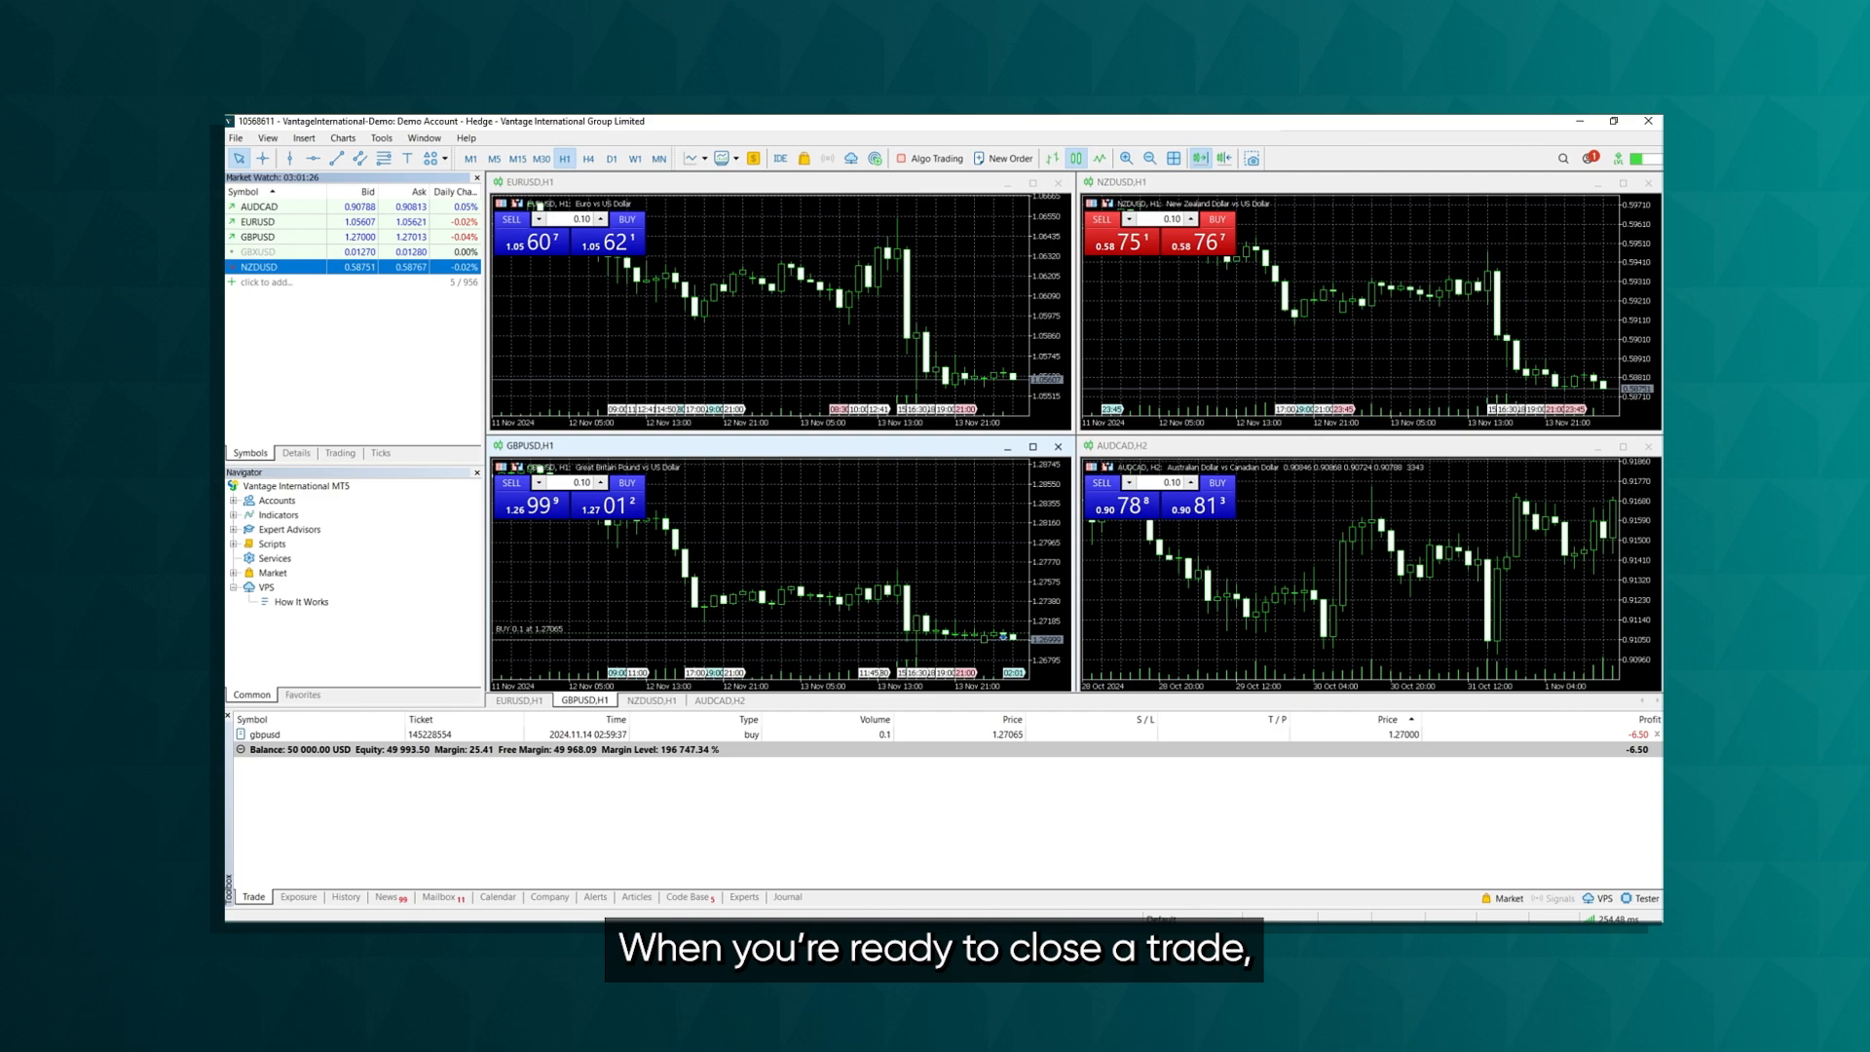
Close the GBPUSD buy position from its Trade tab context menu
right_click(262, 738)
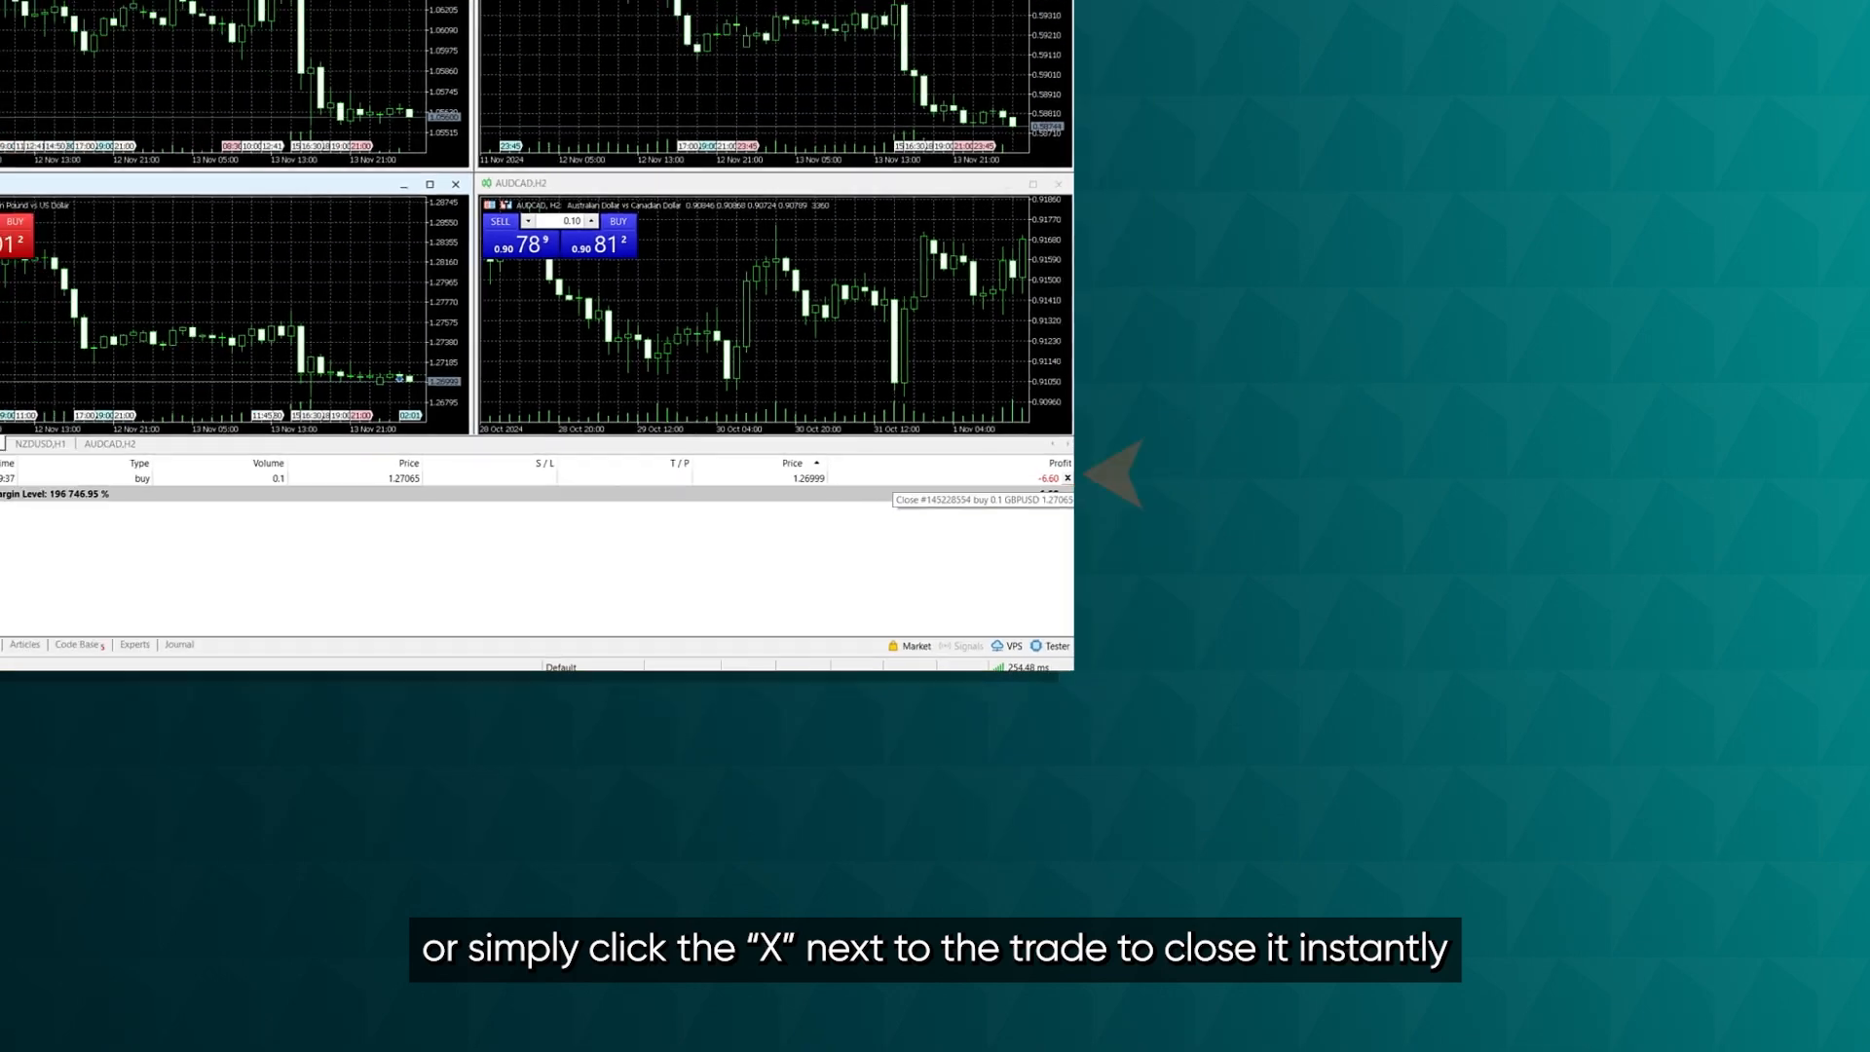
click(1068, 478)
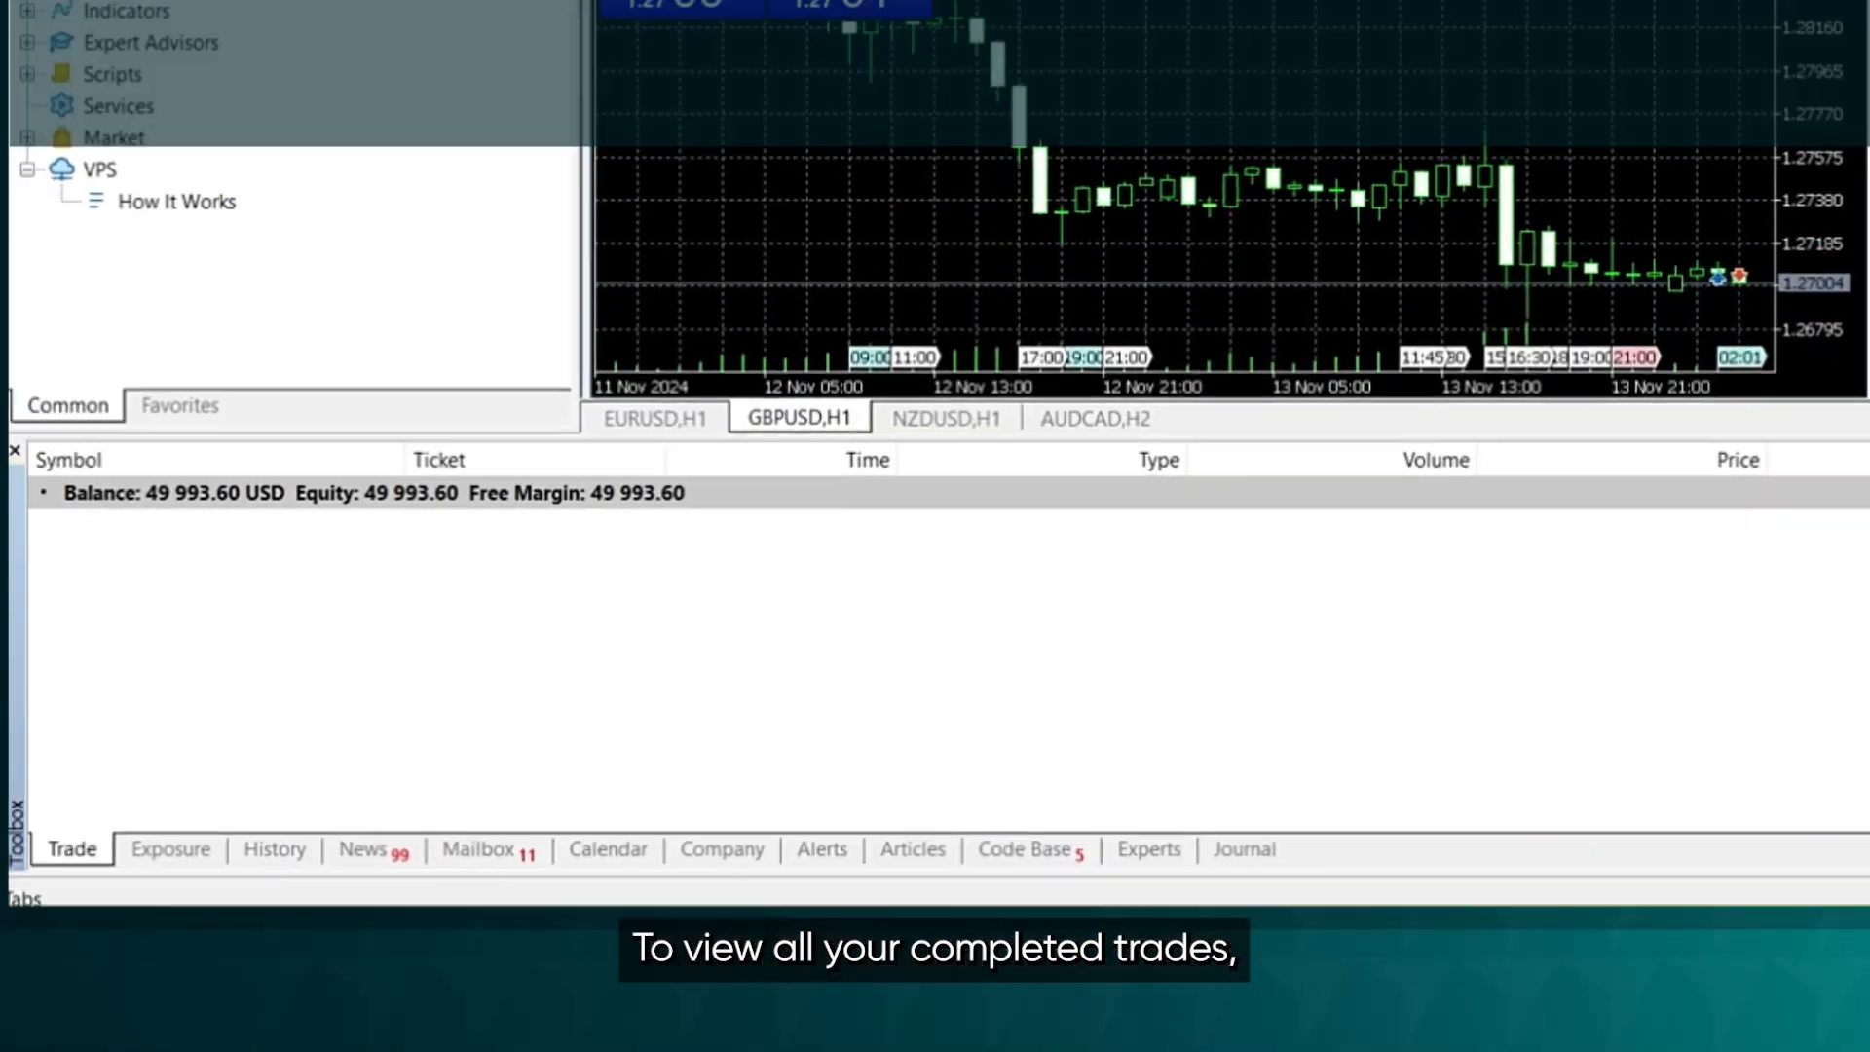
View the GBPUSD deals in History and show the Report export formats
click(275, 849)
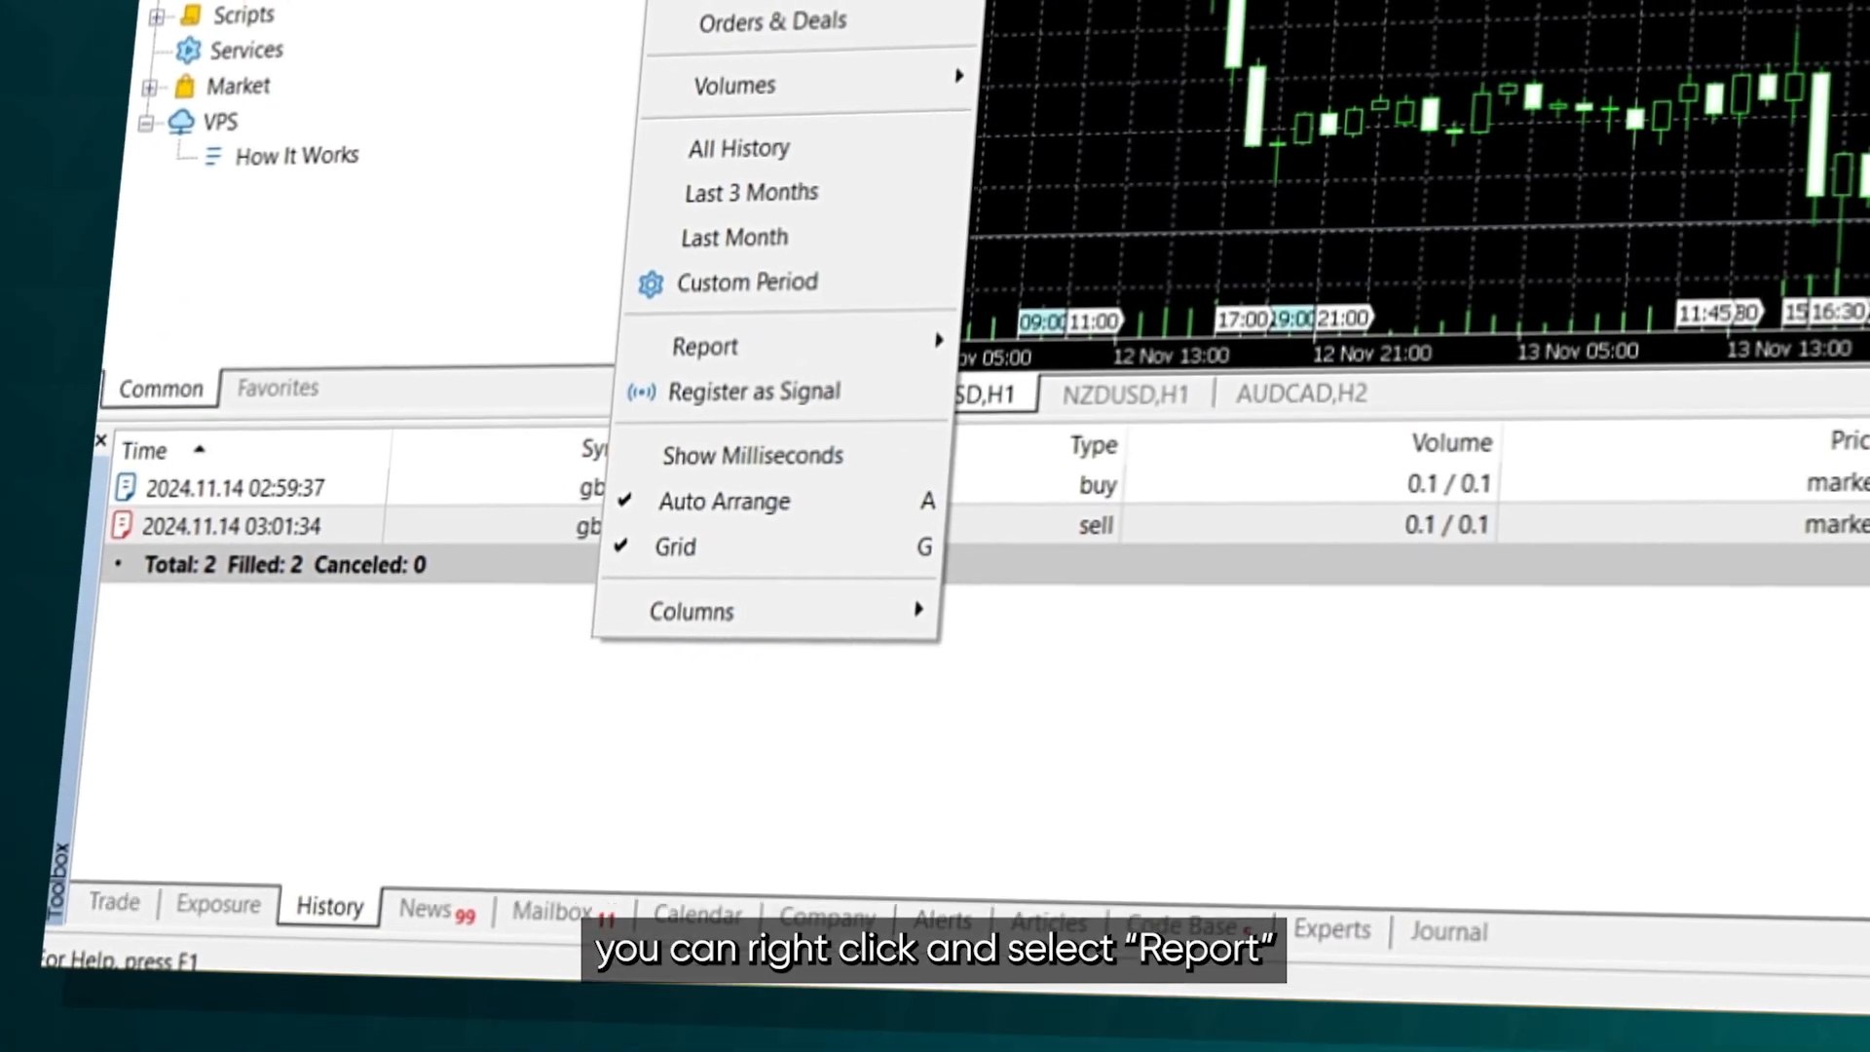
click(703, 346)
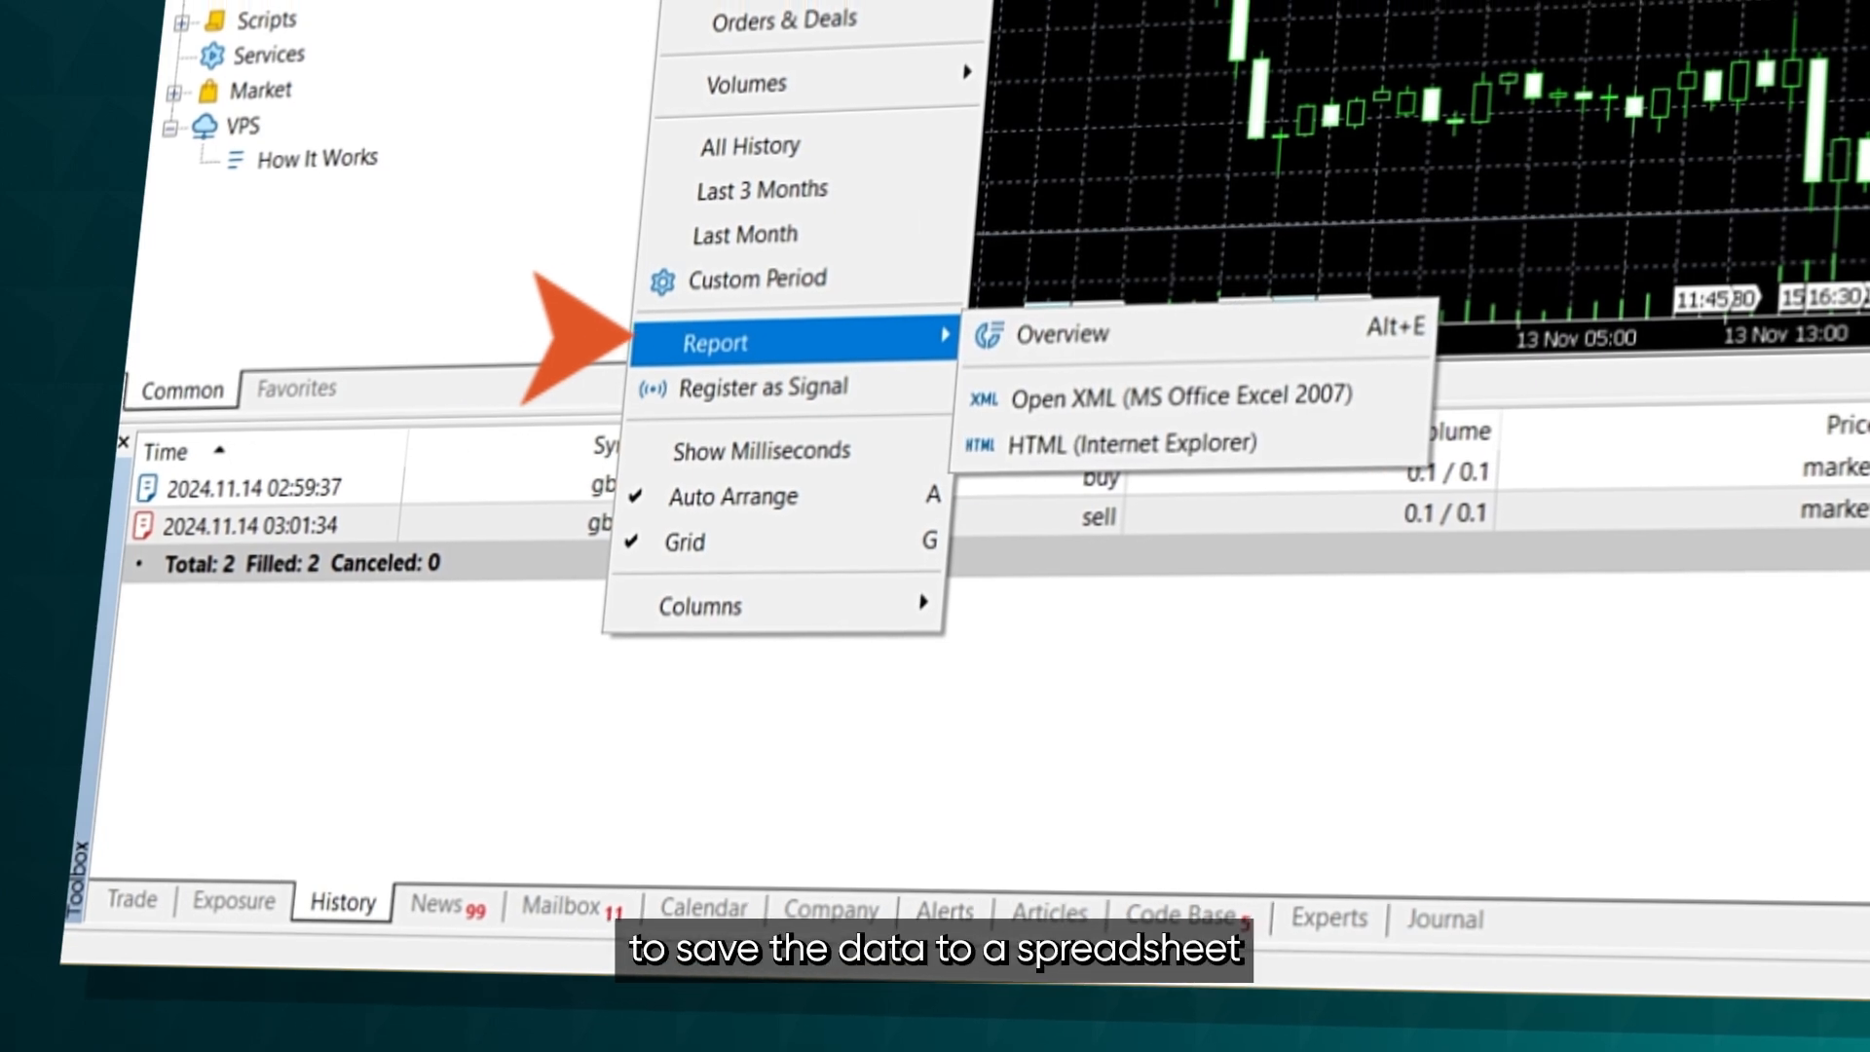